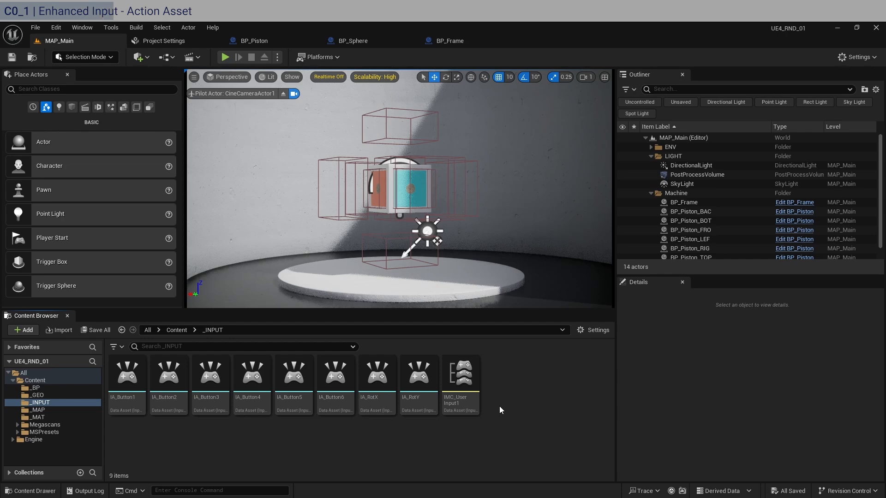
# Step: Check Project Settings > Input, return to MAP_Main and open the IA_Button1 and IA_RotX assets
pyautogui.click(163, 41)
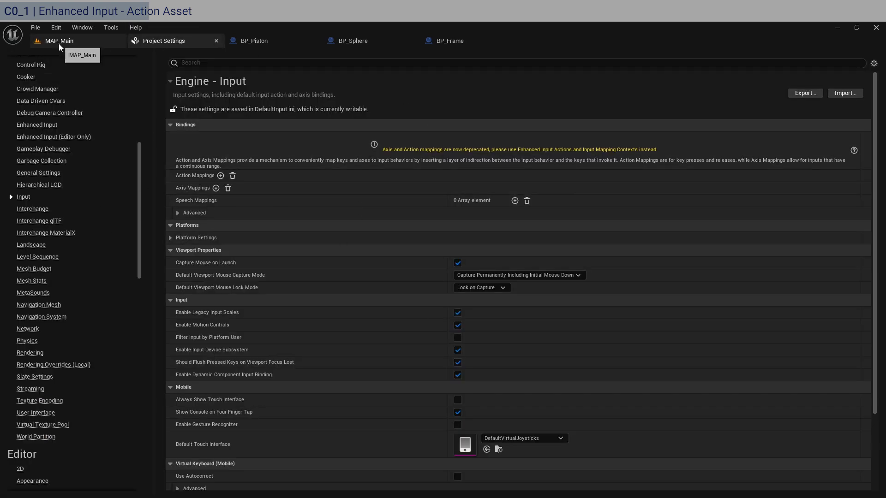
pyautogui.click(59, 41)
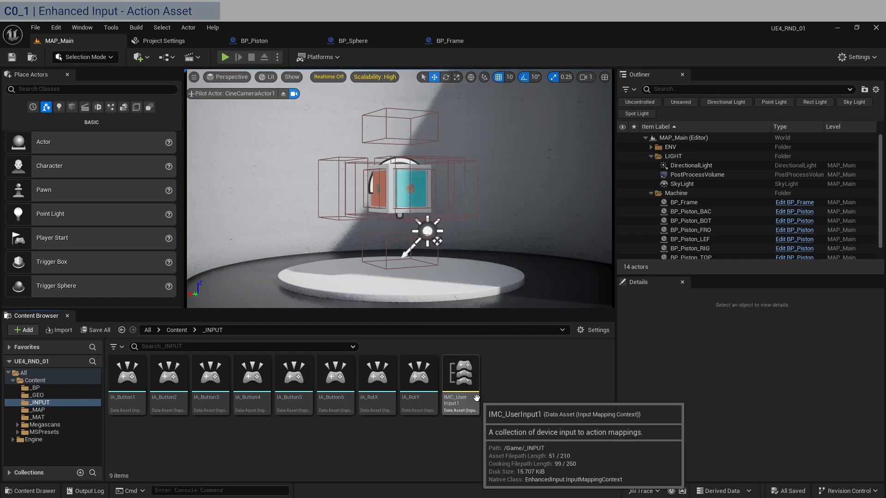
pyautogui.moveTo(444, 462)
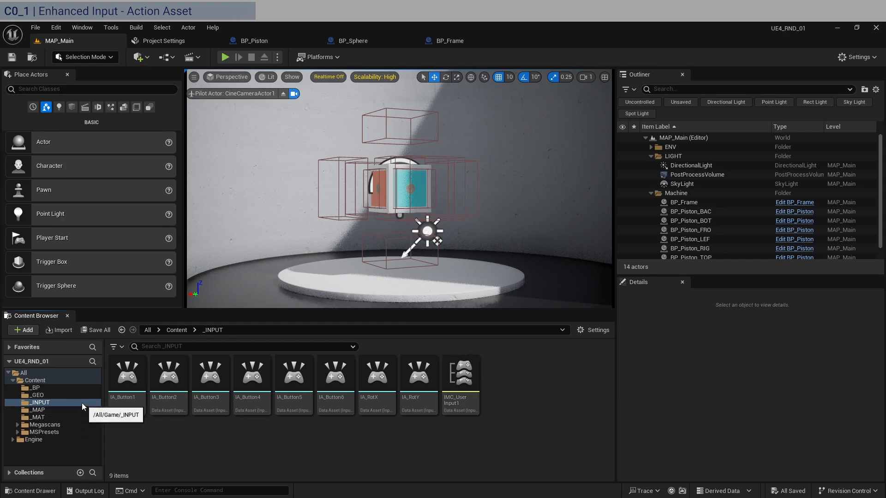
pyautogui.moveTo(80, 406)
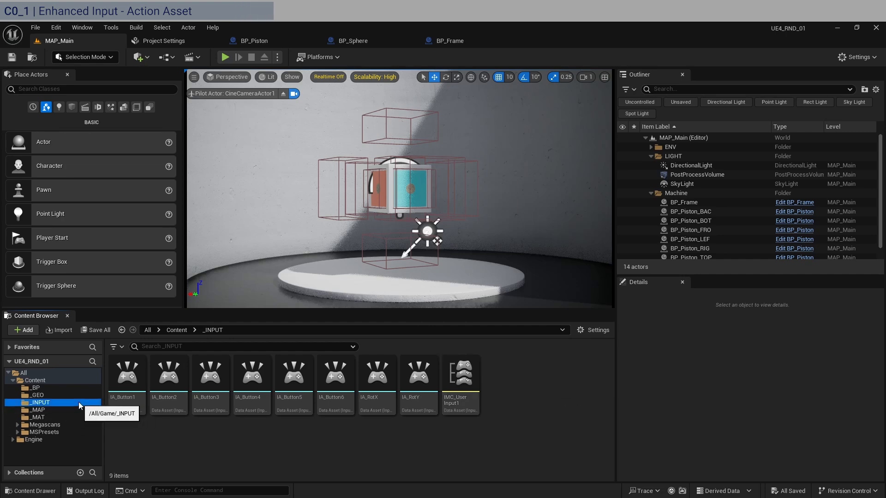
pyautogui.moveTo(144, 441)
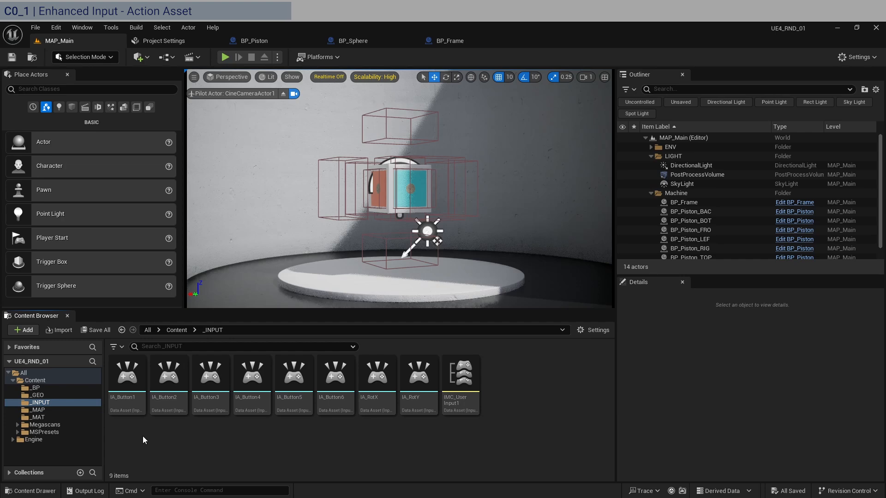
pyautogui.click(22, 330)
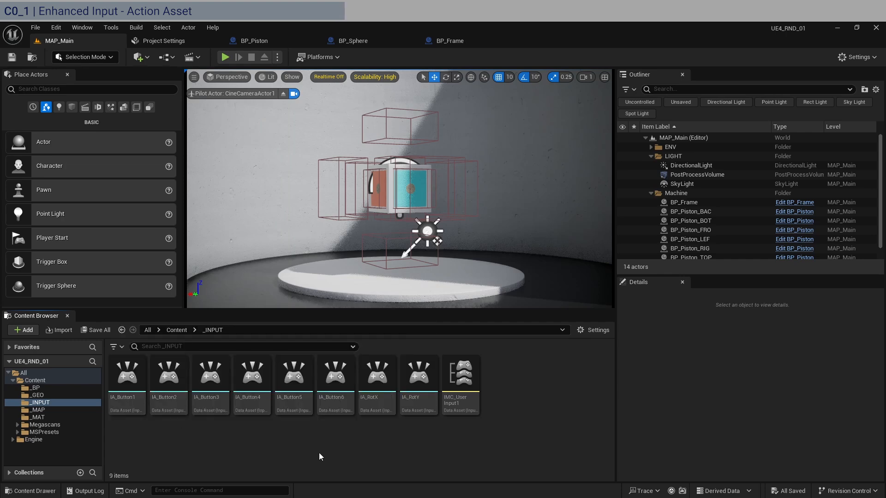
pyautogui.moveTo(373, 456)
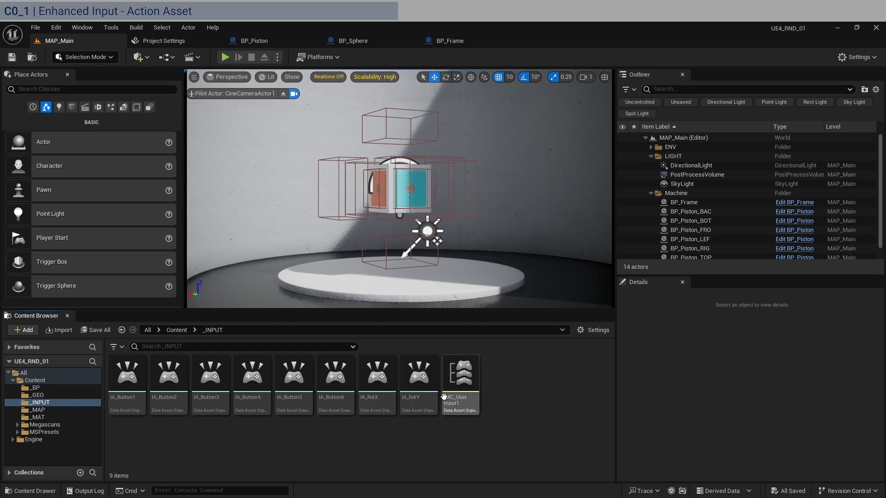
pyautogui.moveTo(387, 400)
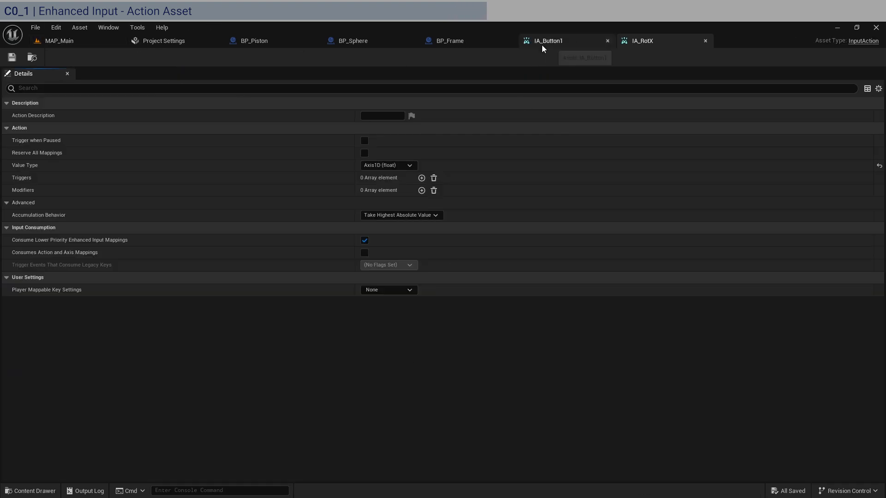
# Step: Confirm IA_Button1 is Digital (bool) and IA_RotX is Axis1D (float), leaving both unchanged
pyautogui.click(388, 165)
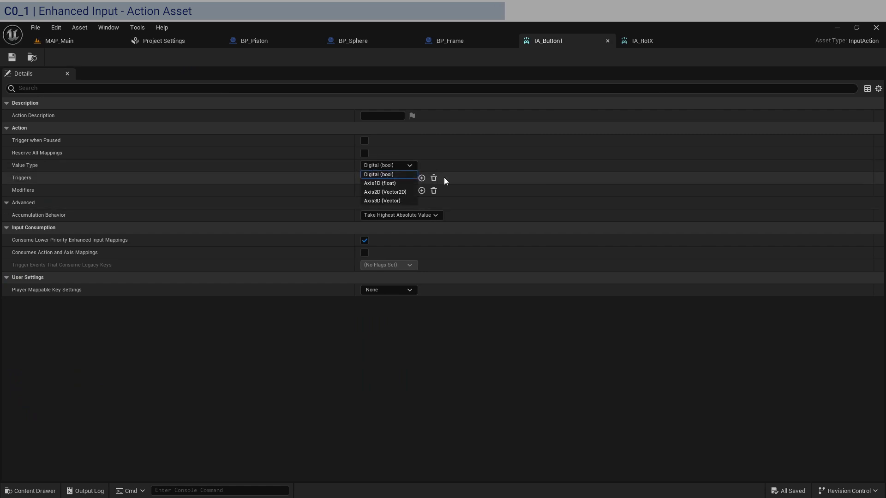
pyautogui.click(378, 174)
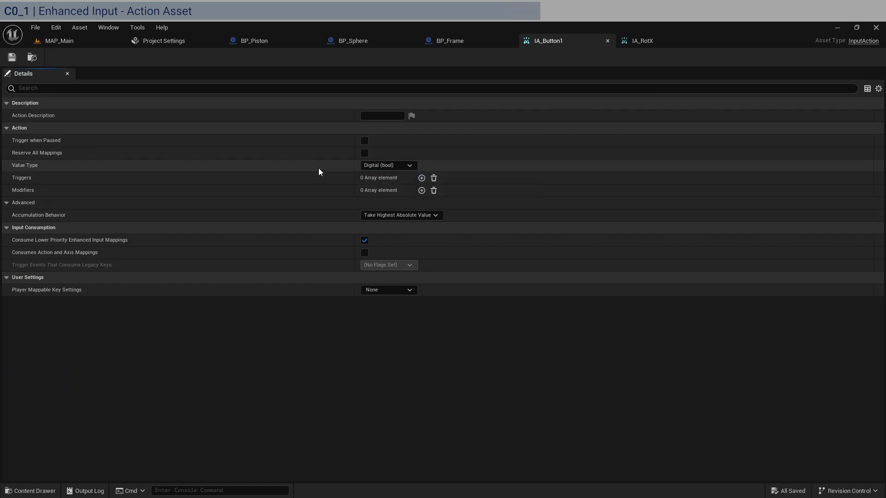
pyautogui.click(641, 40)
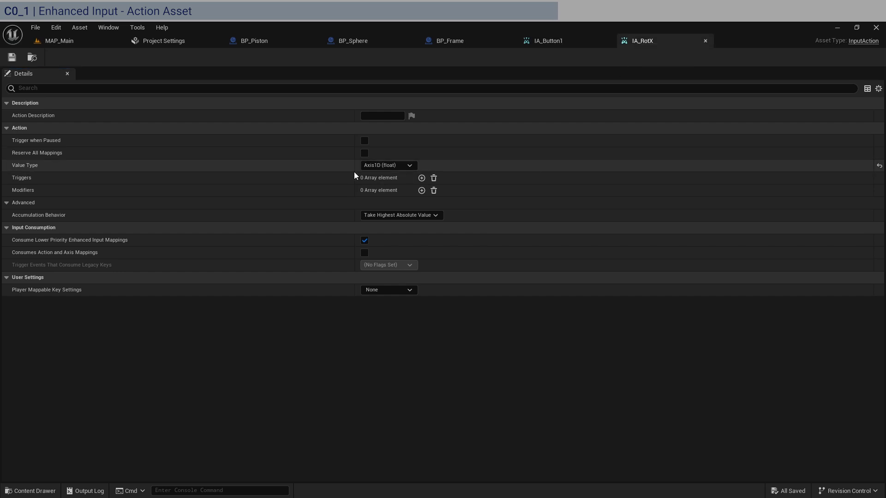
pyautogui.click(389, 165)
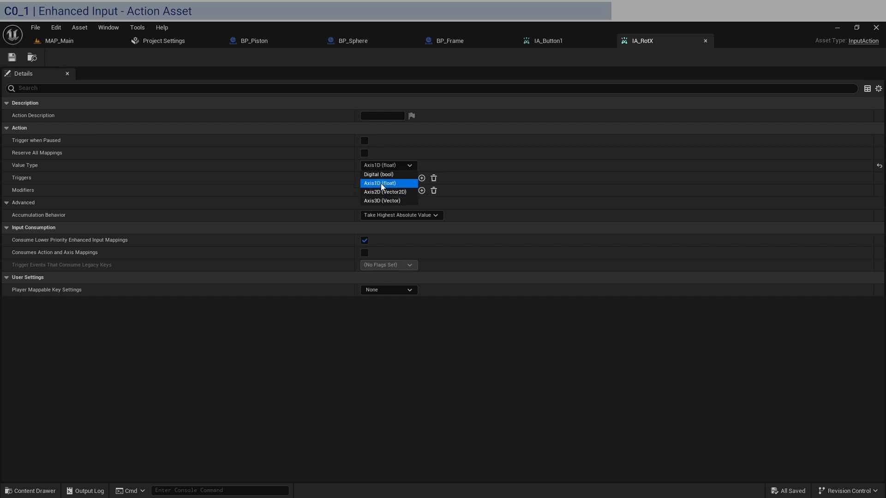
pyautogui.click(379, 182)
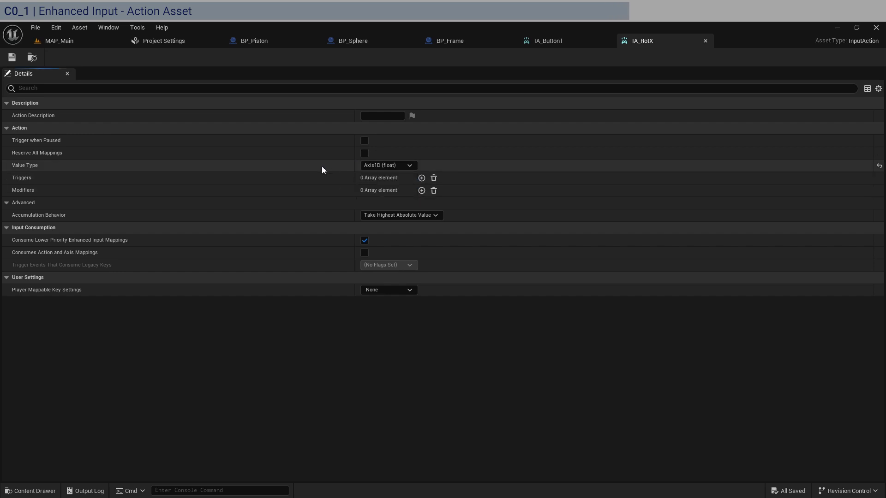
# Step: Close the IA_Button1 and IA_RotX editors and return to the main level
pyautogui.click(548, 40)
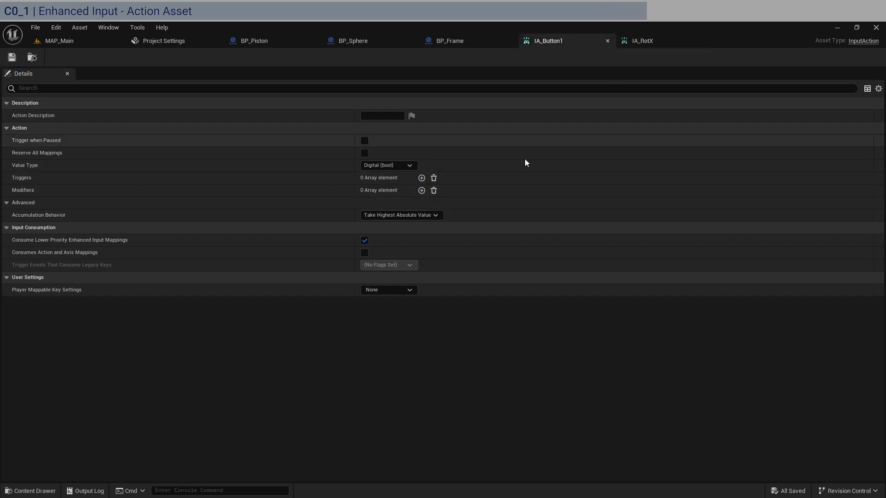
pyautogui.moveTo(472, 166)
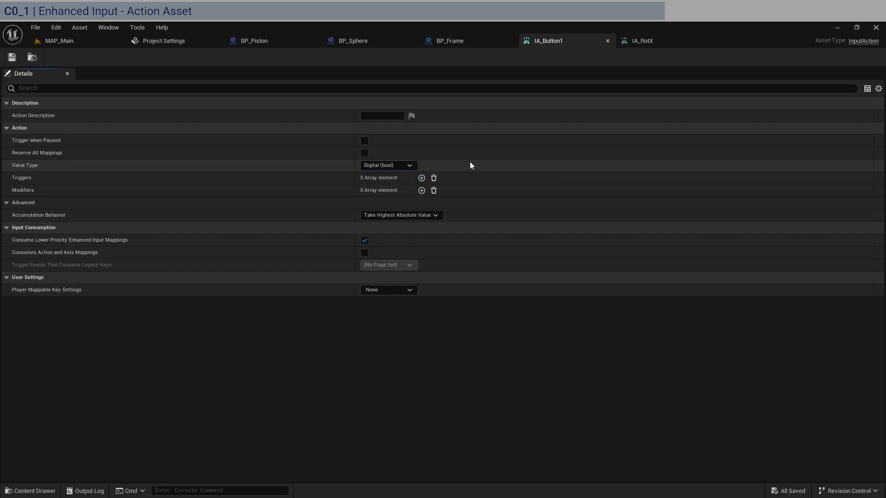
pyautogui.click(642, 40)
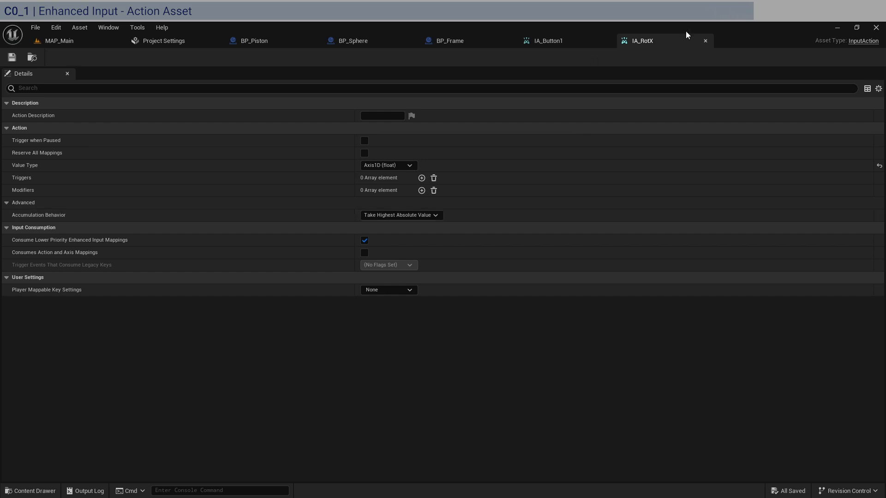
pyautogui.click(450, 40)
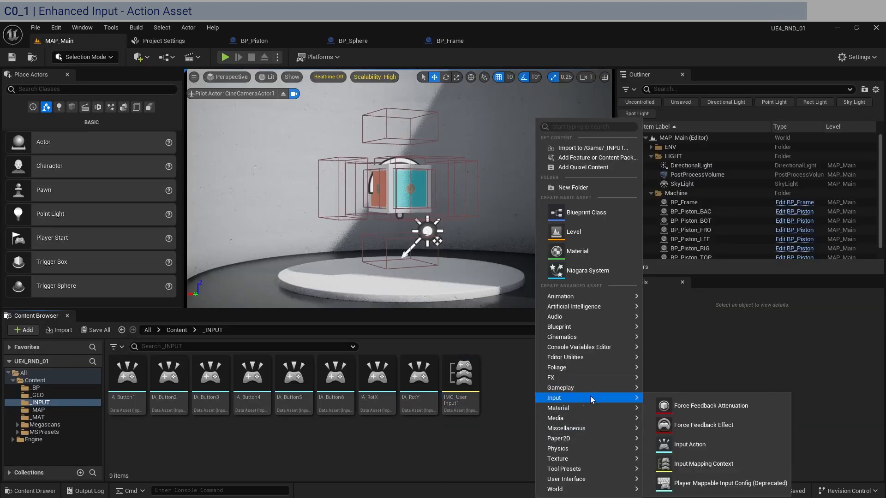
pyautogui.moveTo(557, 459)
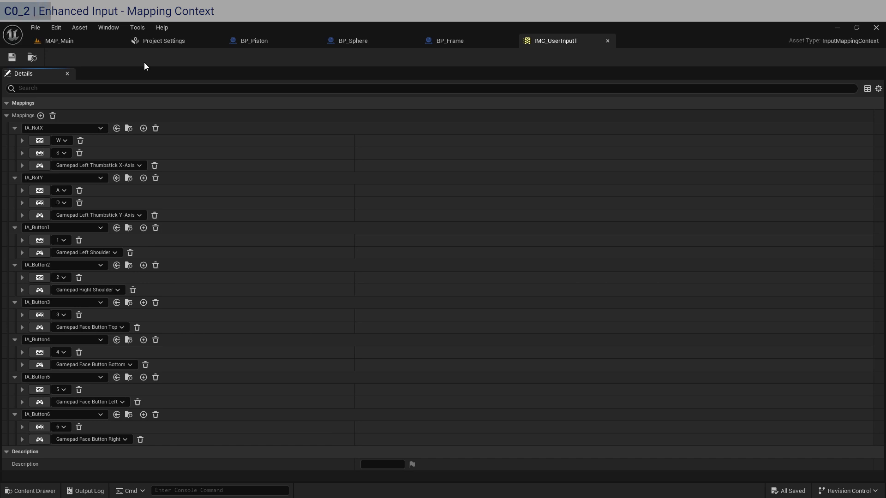
pyautogui.moveTo(41, 115)
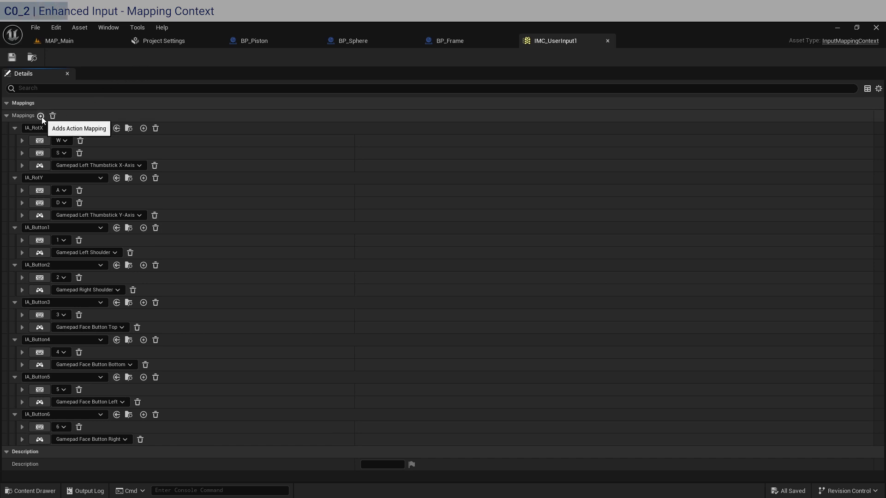
pyautogui.click(41, 115)
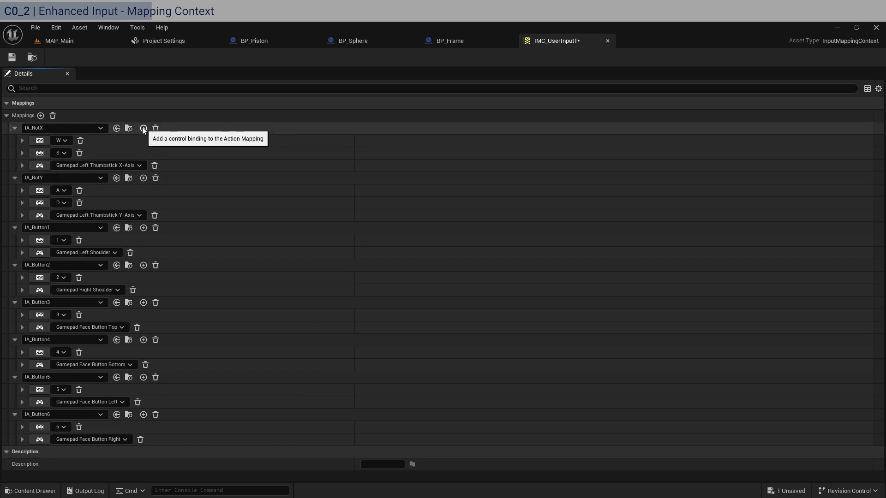
pyautogui.click(143, 128)
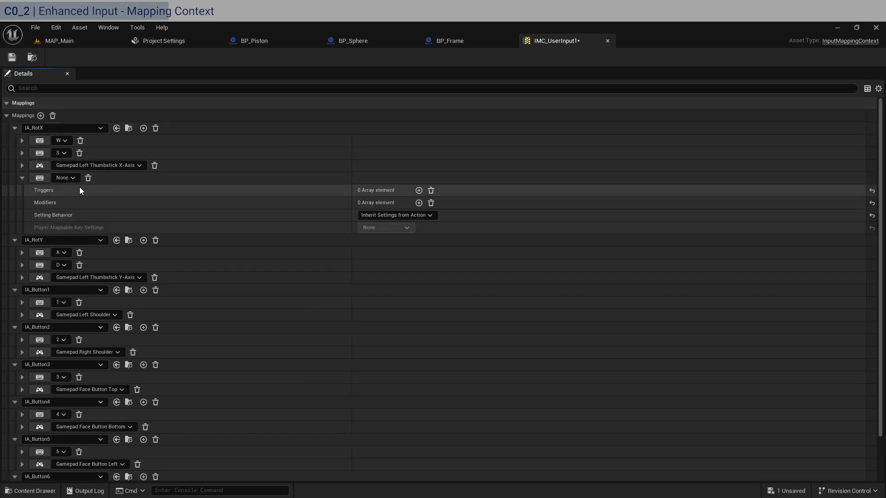
pyautogui.moveTo(161, 180)
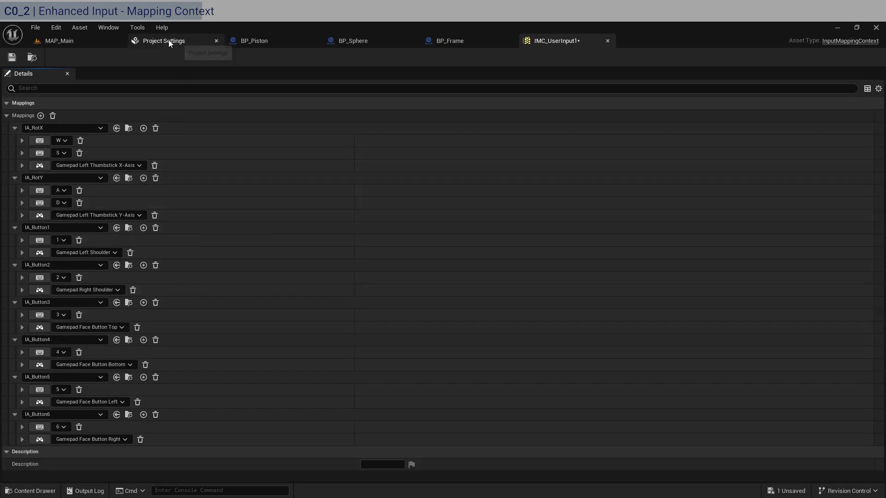
pyautogui.click(164, 41)
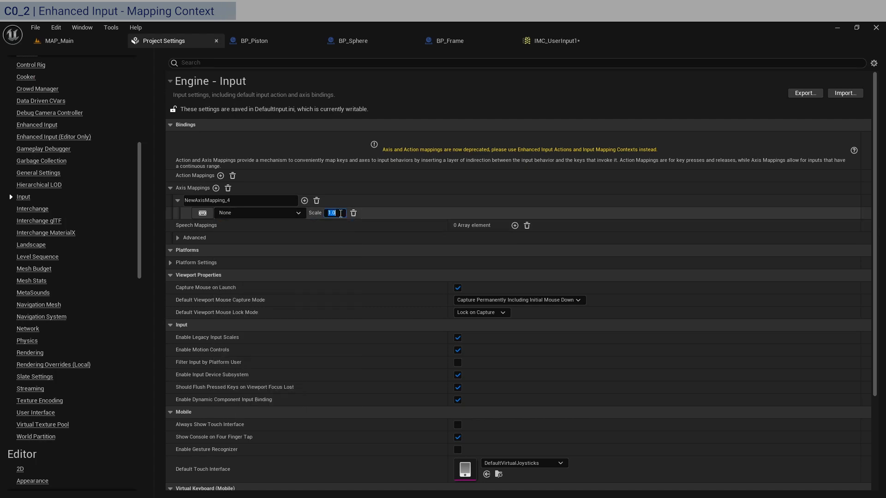
pyautogui.write('-1')
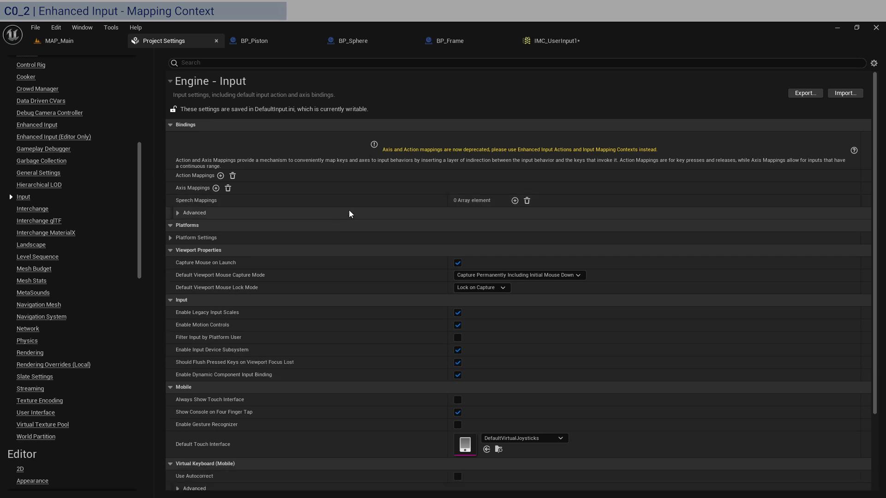
pyautogui.click(555, 41)
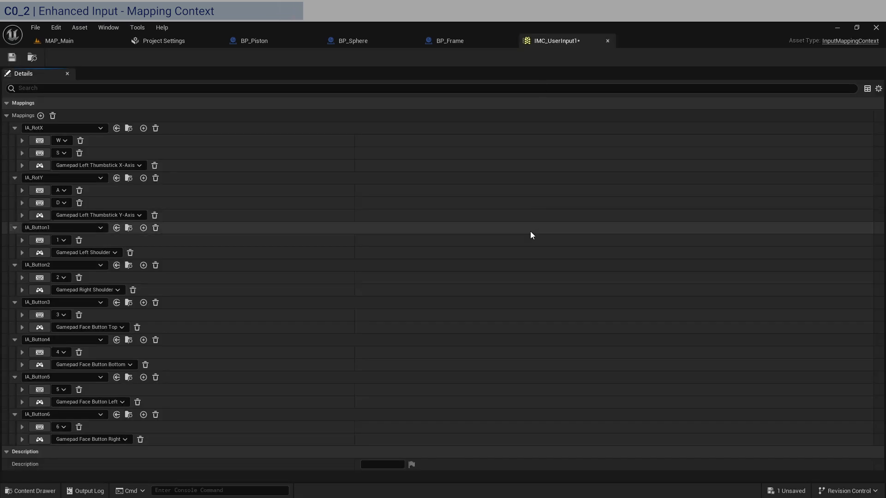
pyautogui.moveTo(71, 153)
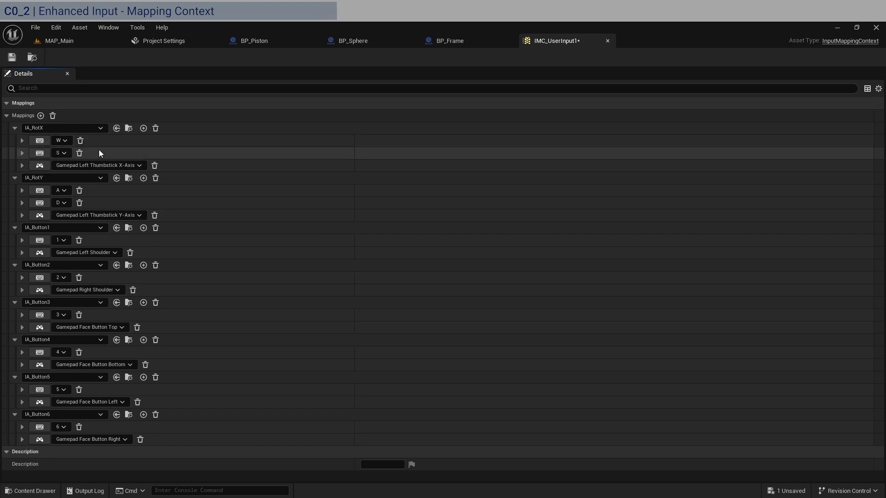
pyautogui.moveTo(80, 153)
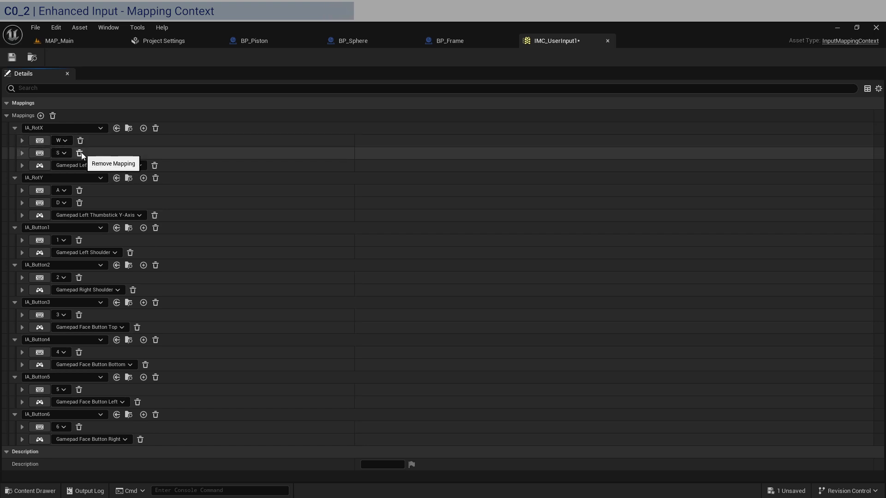
# Step: Expand the S and W key mappings, inspect the Negate and Smooth modifiers, leaving them unchanged
pyautogui.click(22, 153)
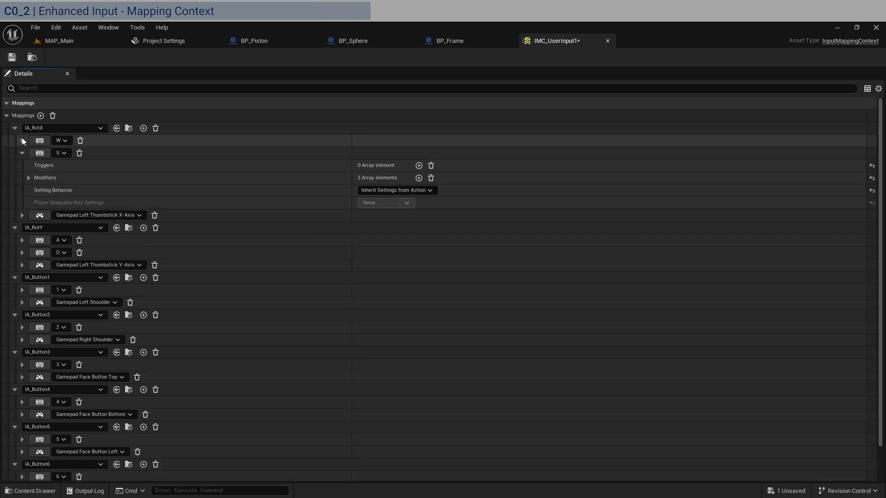
pyautogui.click(23, 141)
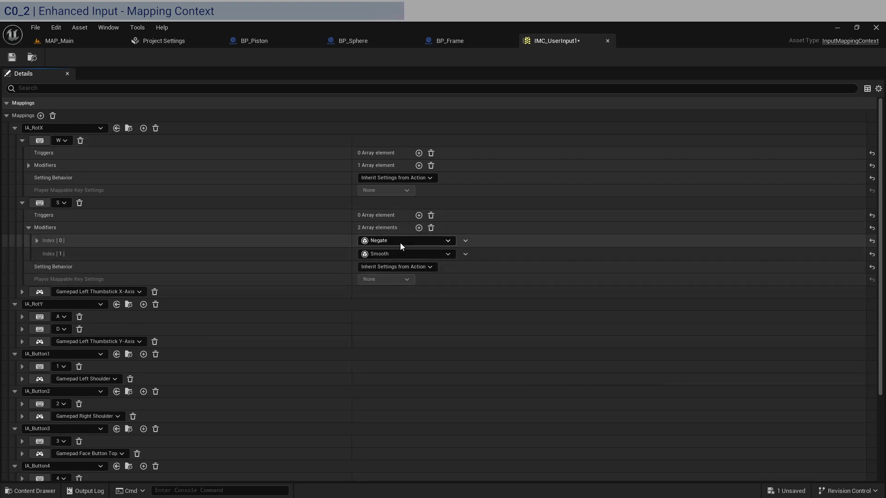
pyautogui.moveTo(516, 229)
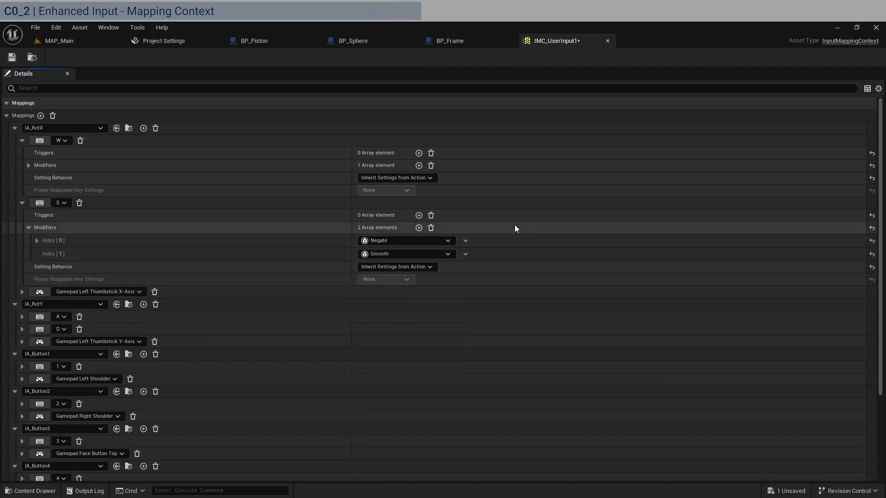
pyautogui.moveTo(372, 245)
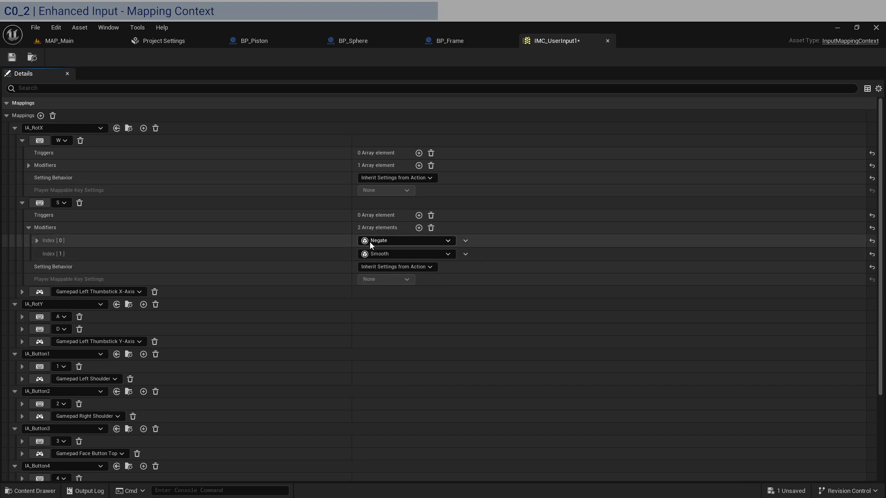
pyautogui.moveTo(209, 245)
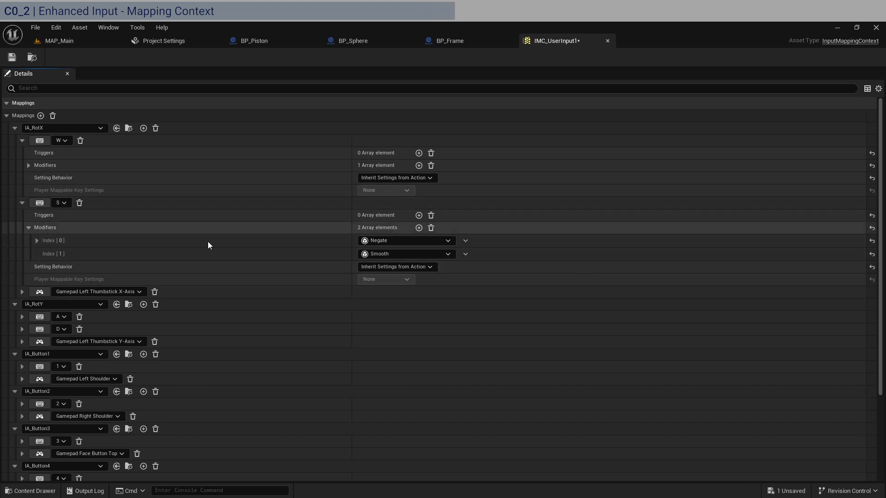
pyautogui.click(448, 254)
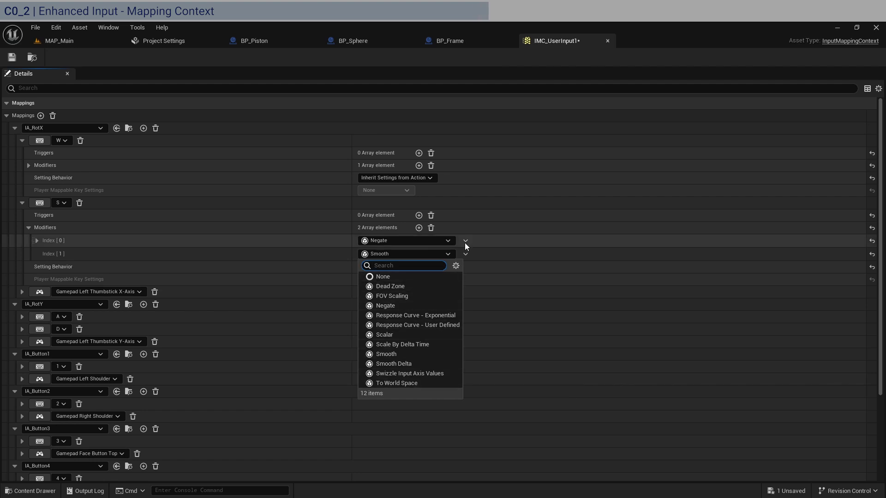
pyautogui.click(511, 255)
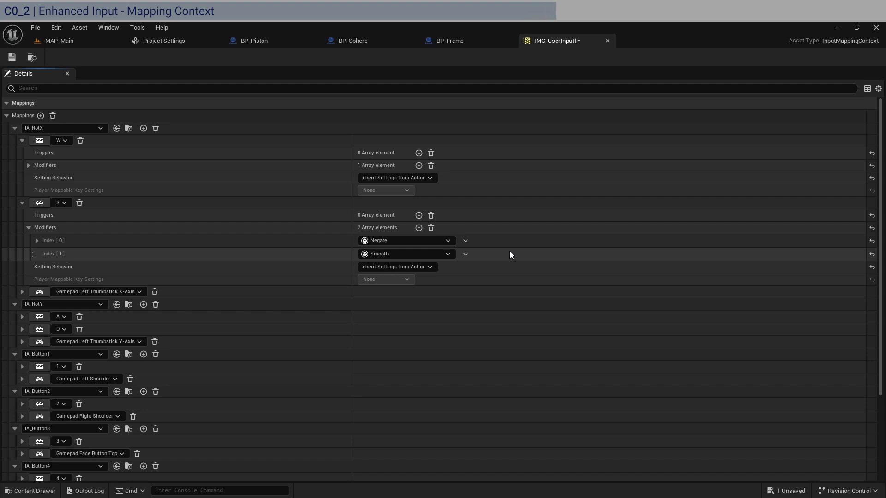
pyautogui.click(22, 202)
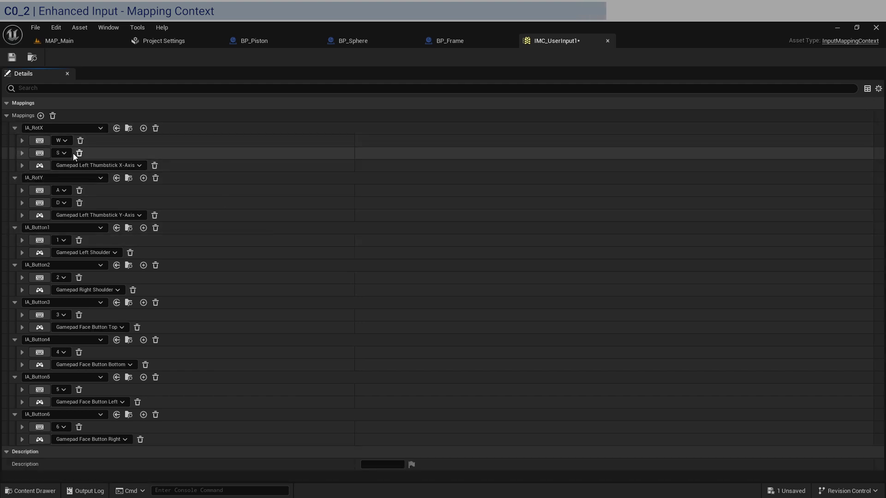
pyautogui.moveTo(110, 167)
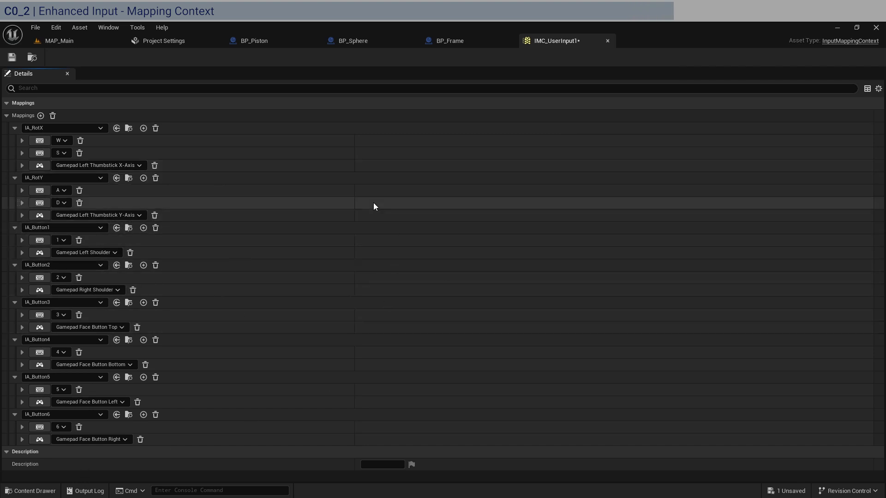
pyautogui.moveTo(90, 253)
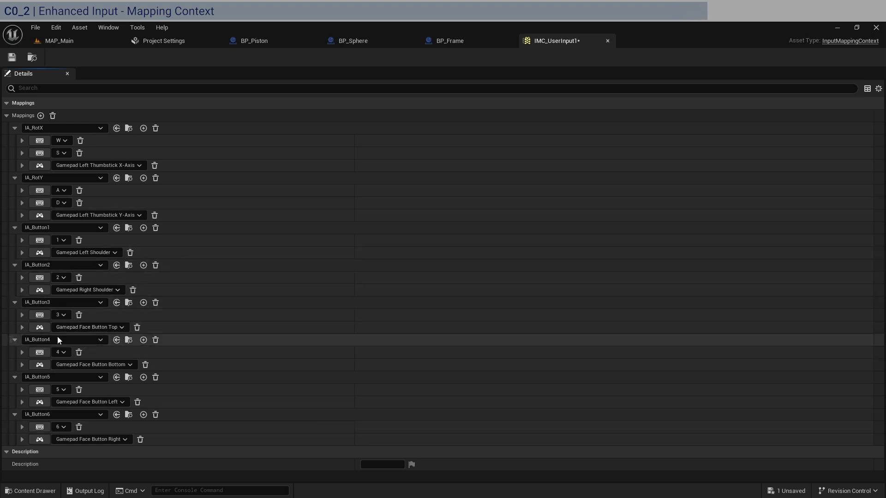
pyautogui.moveTo(93, 265)
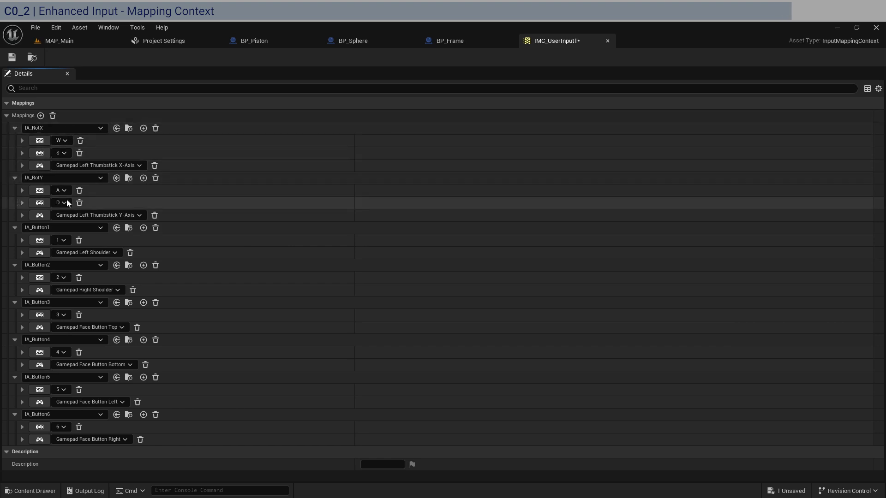
pyautogui.moveTo(34, 77)
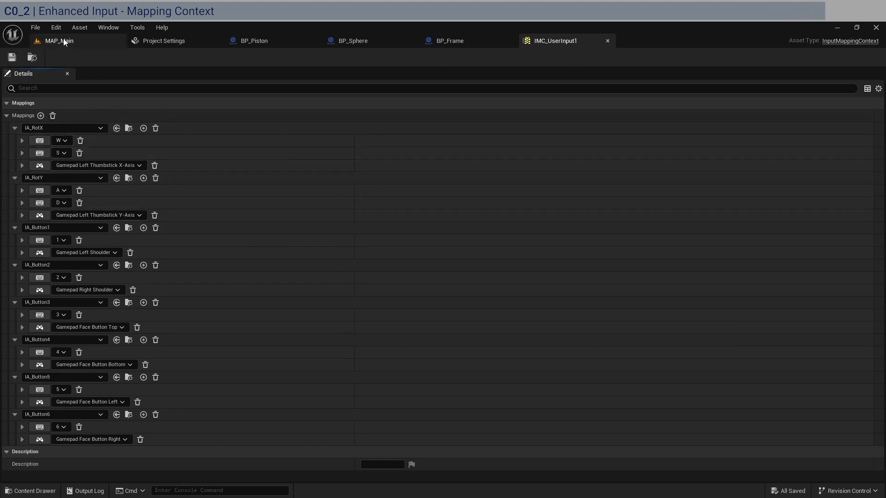
# Step: Back in MAP_Main, select BP_Frame in the Outliner to show its details
pyautogui.click(59, 41)
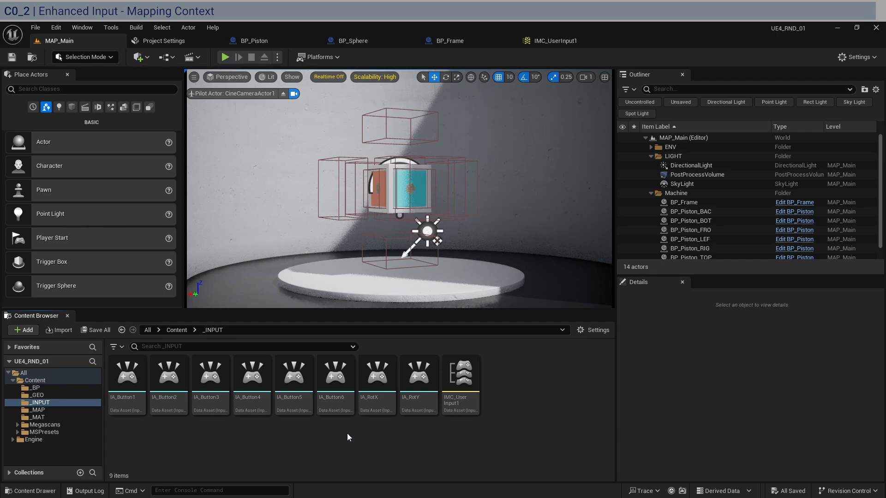
pyautogui.click(684, 203)
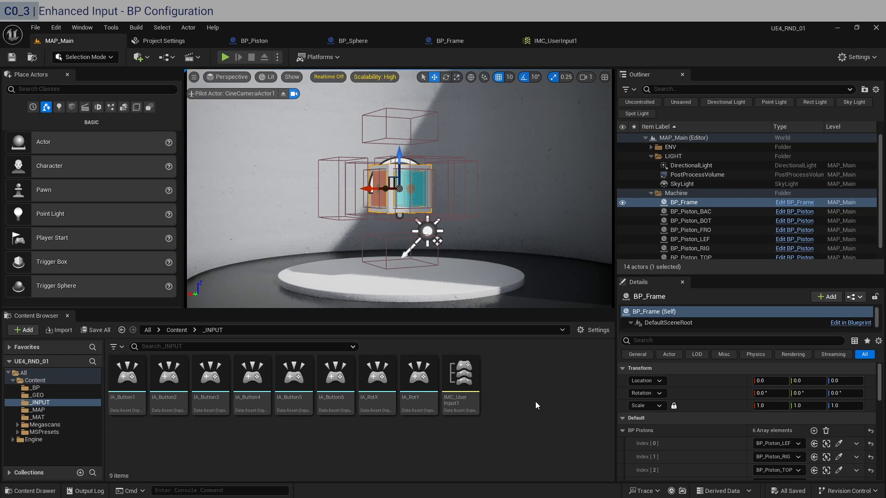
pyautogui.moveTo(686, 203)
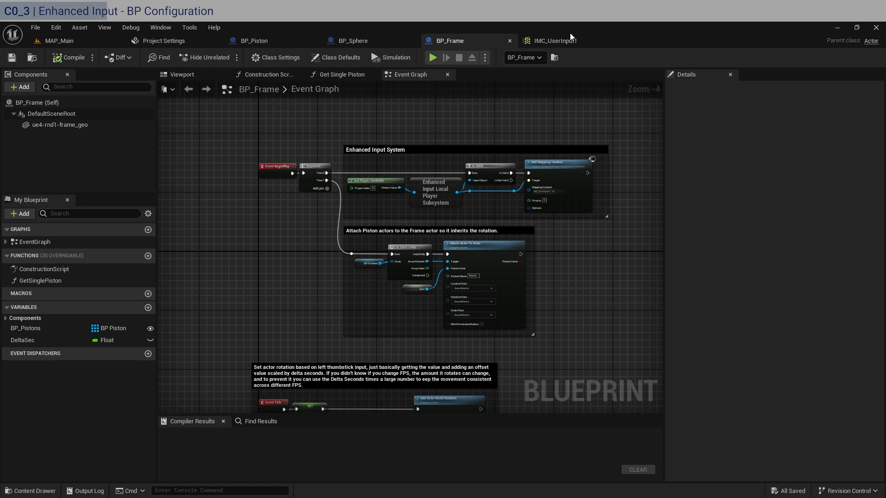
# Step: Set BP_Frame's Add Mapping Context node to use IMC_UserInput1
pyautogui.scroll(3)
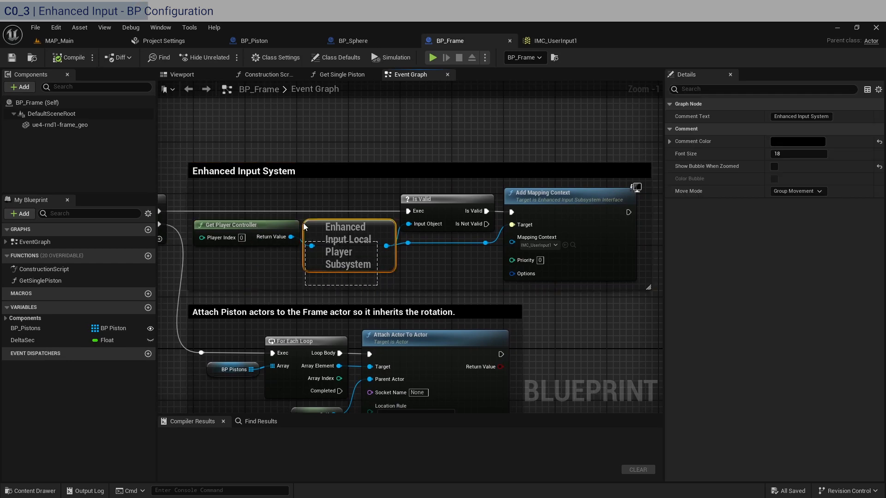
pyautogui.click(461, 280)
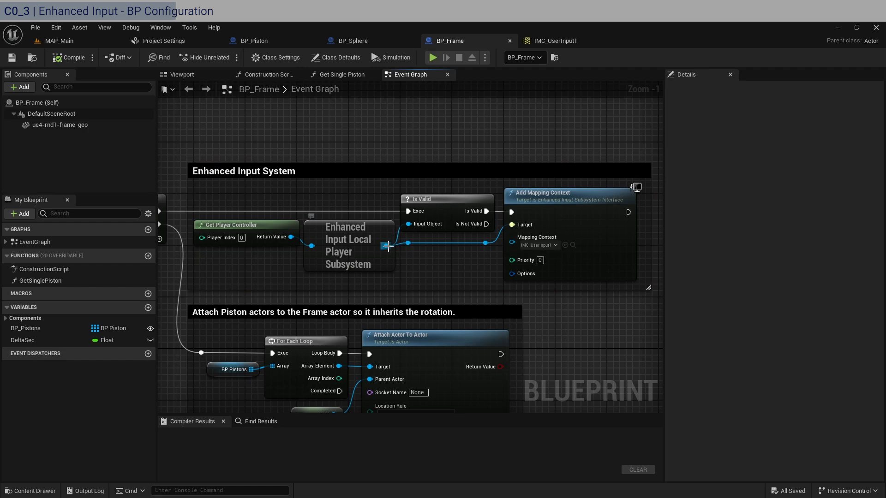
pyautogui.moveTo(410, 211)
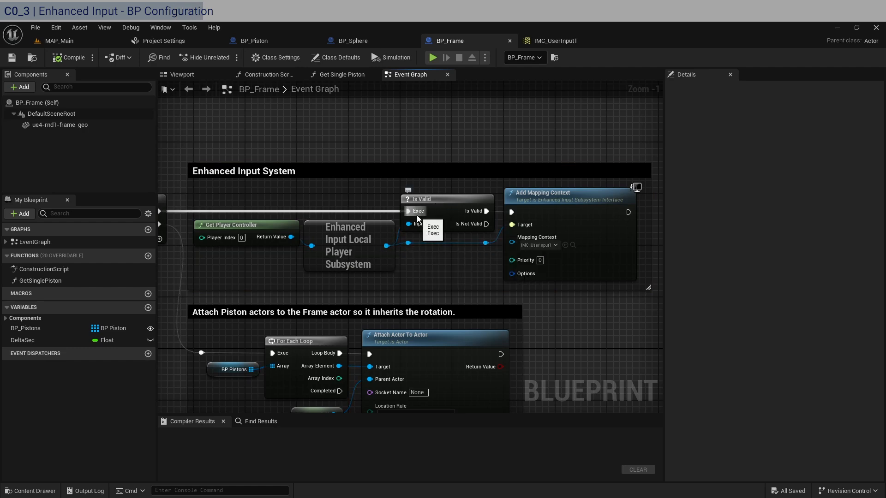
pyautogui.moveTo(548, 213)
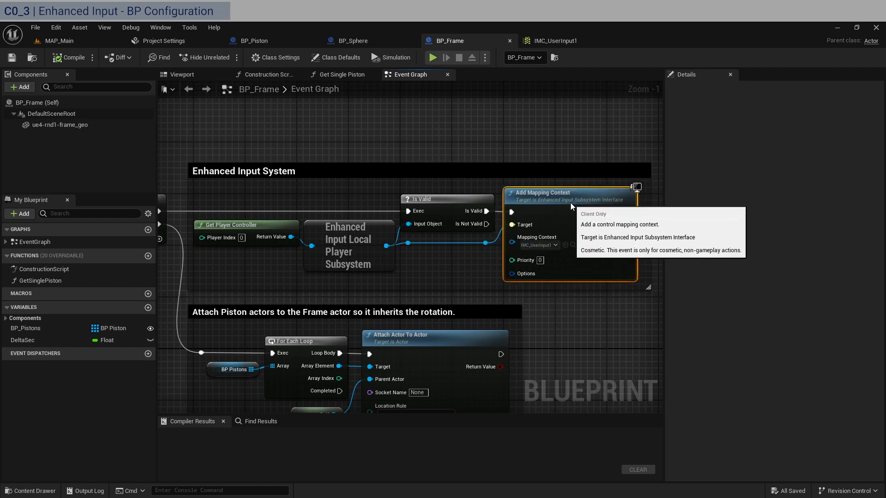
pyautogui.click(554, 245)
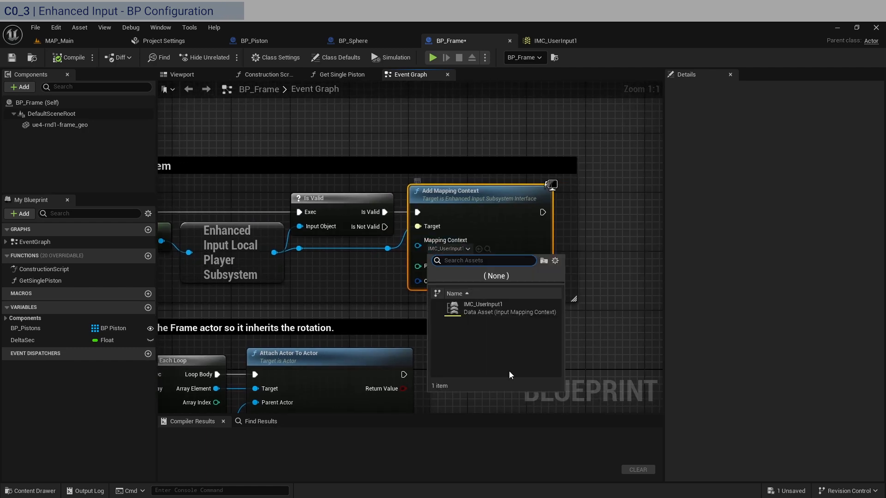
pyautogui.moveTo(475, 311)
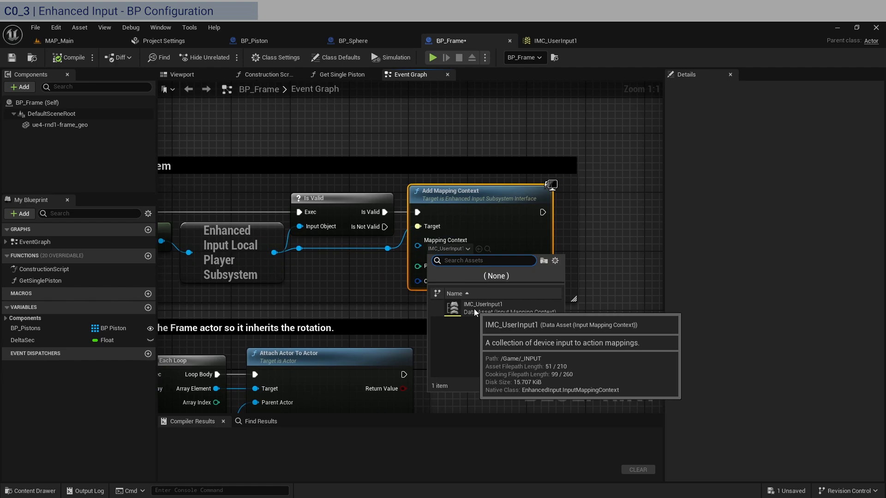
pyautogui.click(483, 308)
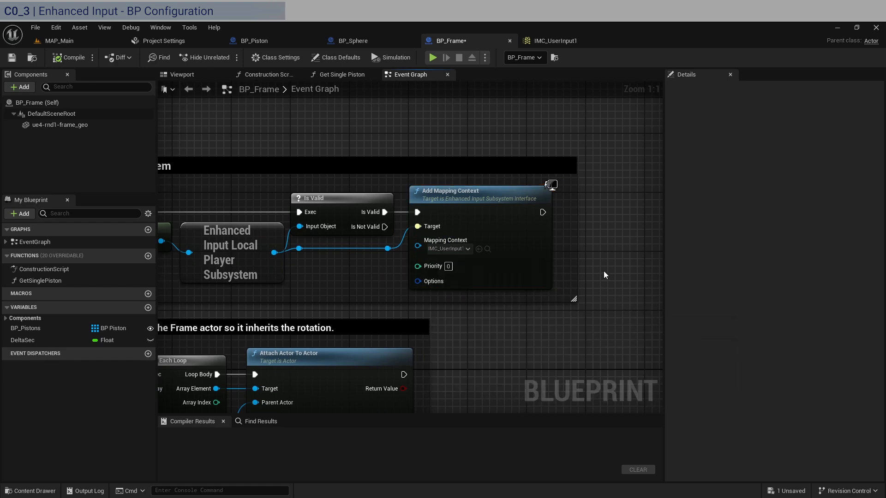
pyautogui.scroll(-3)
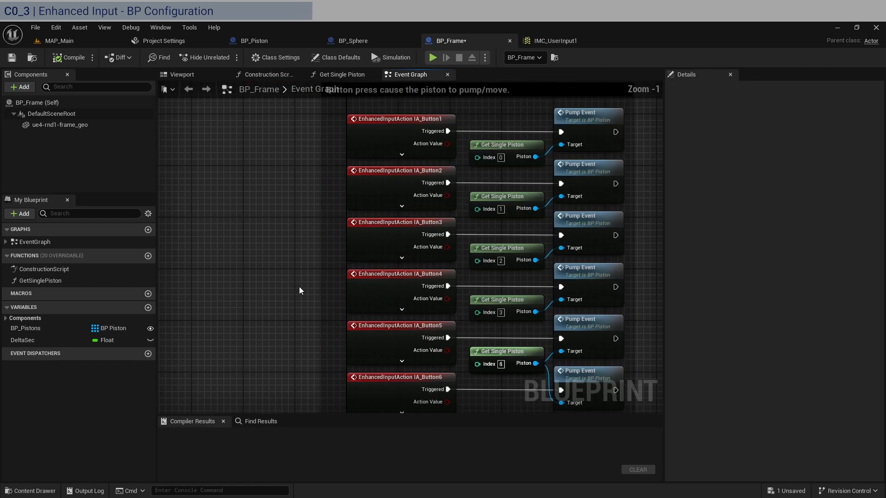
pyautogui.rightClick(300, 291)
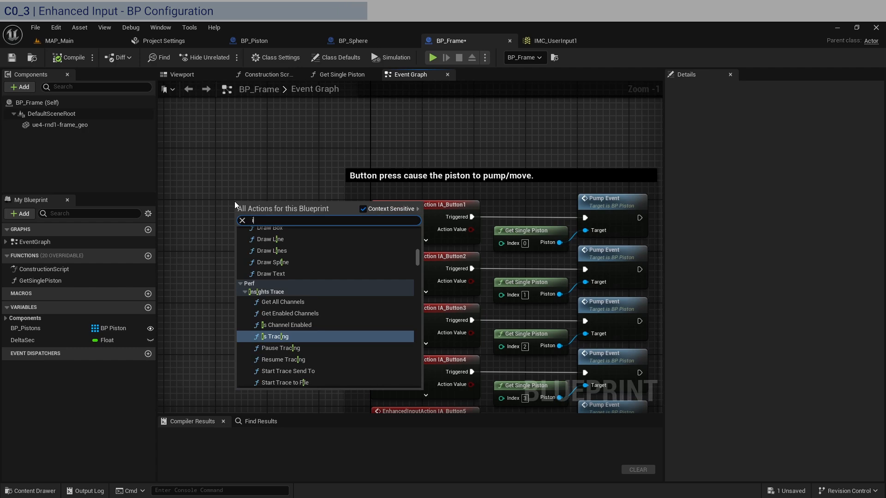
pyautogui.write('ia_')
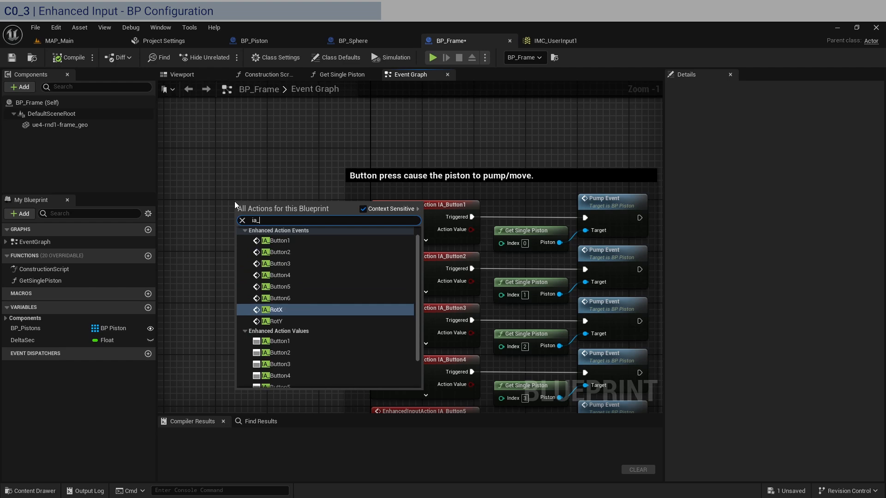
pyautogui.moveTo(225, 266)
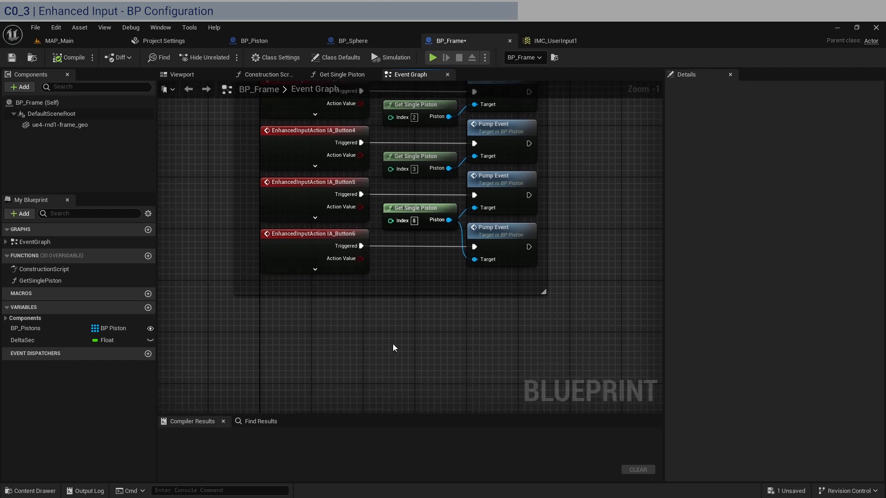
pyautogui.moveTo(404, 279)
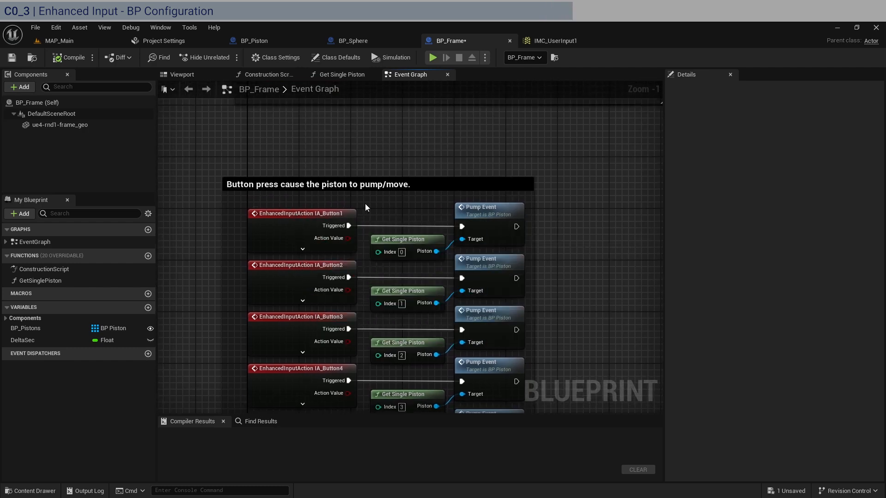
pyautogui.moveTo(484, 225)
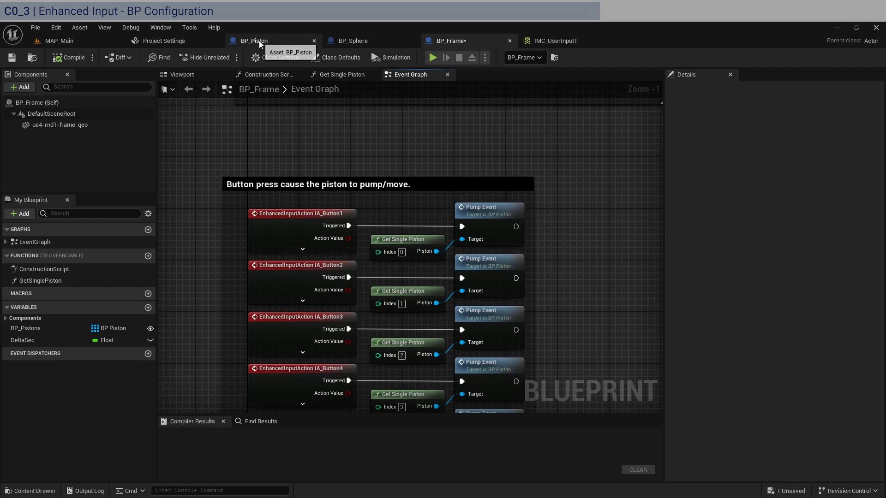
pyautogui.click(254, 41)
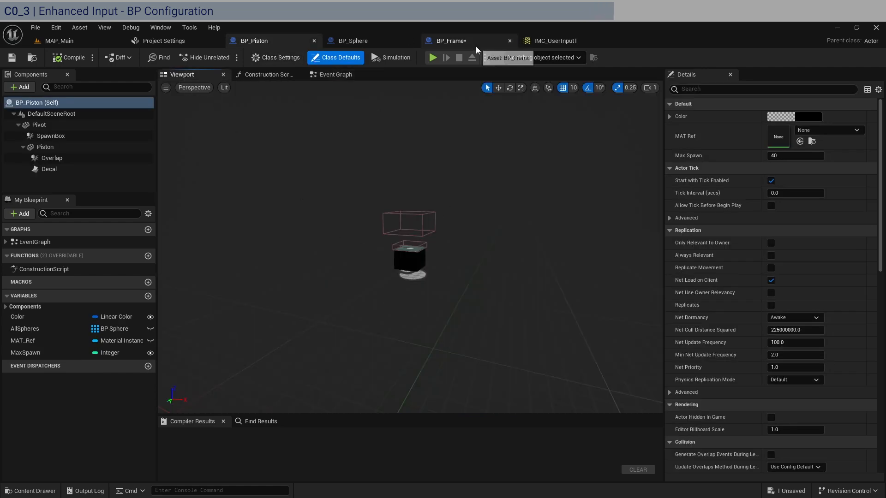
pyautogui.click(335, 75)
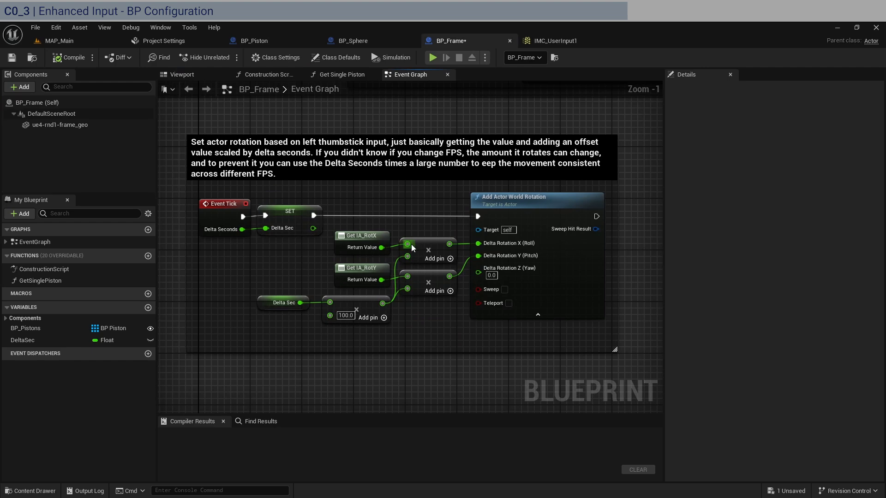
pyautogui.moveTo(317, 255)
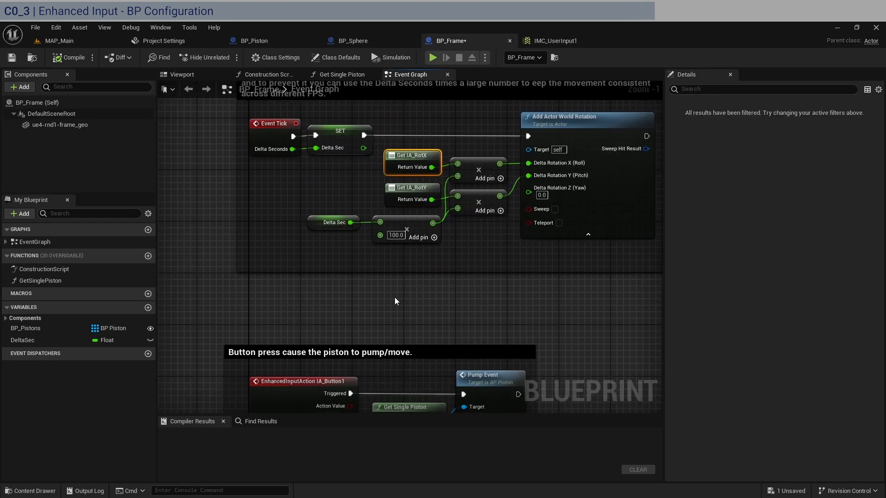
pyautogui.rightClick(396, 300)
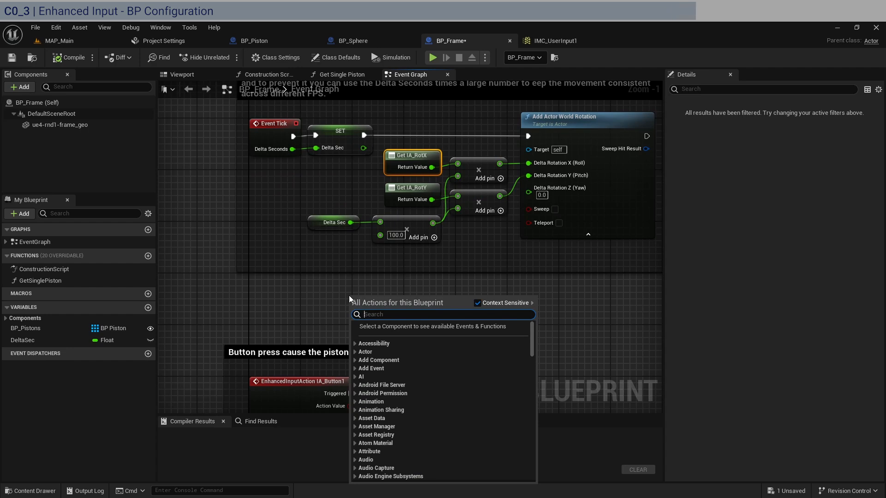
pyautogui.write('ia_r')
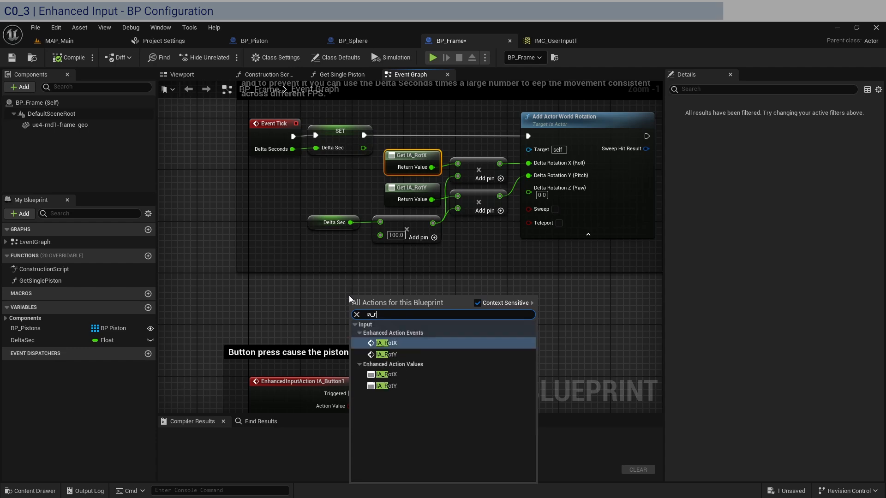
pyautogui.moveTo(298, 377)
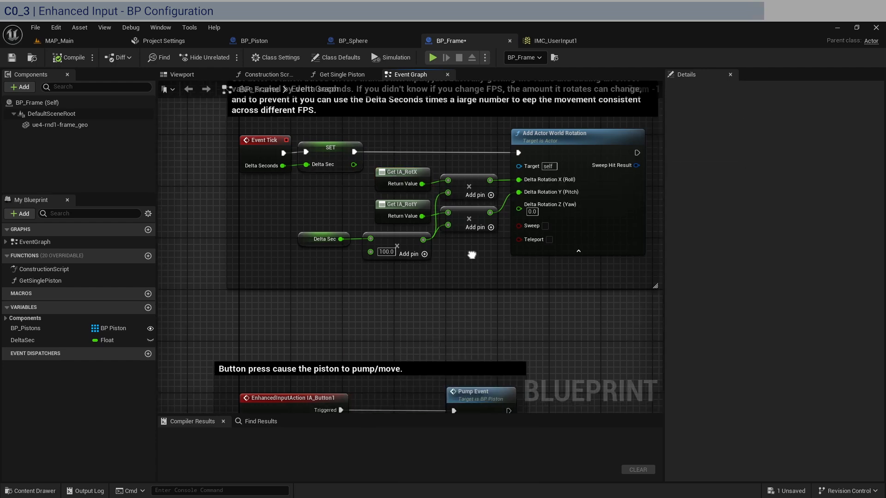
pyautogui.scroll(-3)
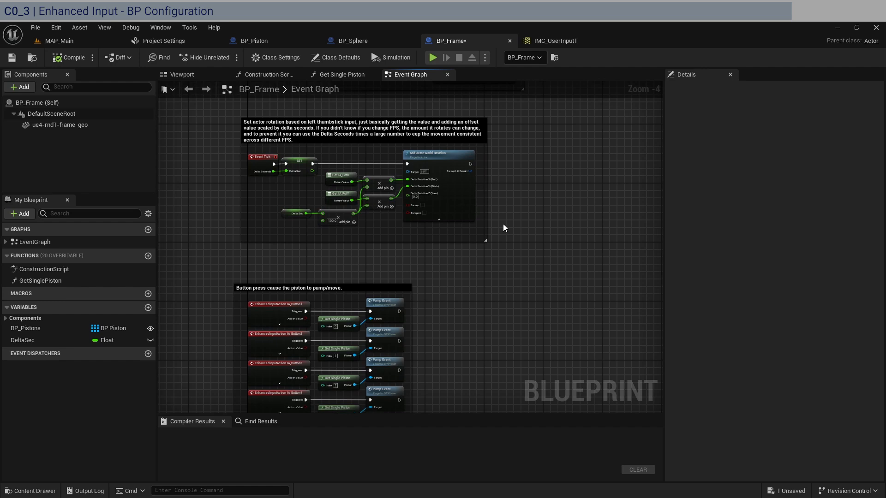
pyautogui.scroll(-3)
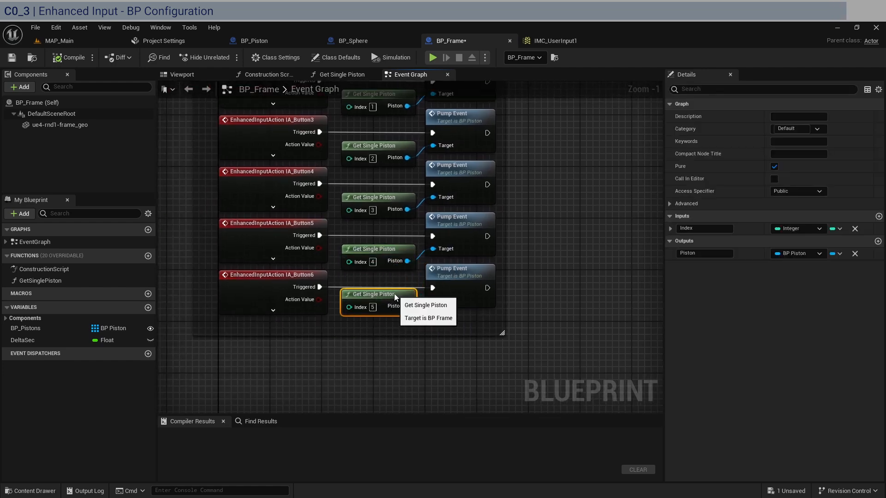
pyautogui.scroll(-3)
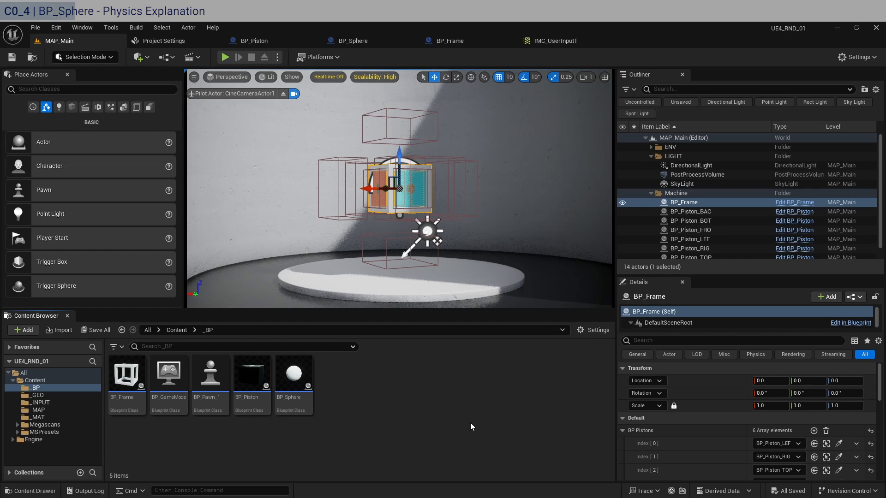
# Step: Glance at BP_Piston, then go back to MAP_Main showing the pistons around the frame
pyautogui.click(253, 41)
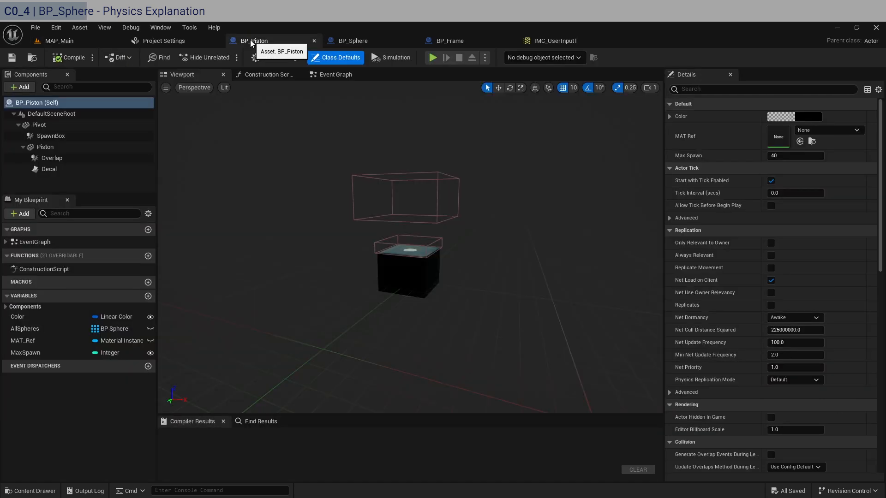
pyautogui.click(59, 41)
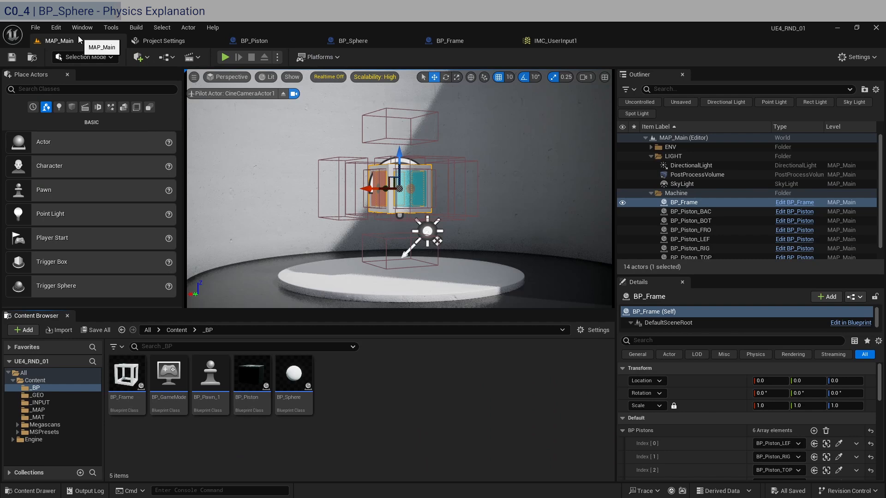
pyautogui.moveTo(339, 432)
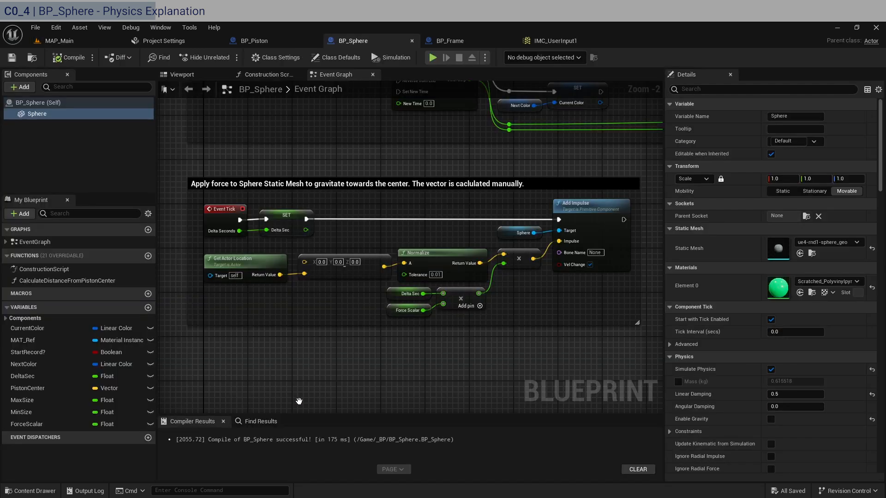
# Step: Inspect BP_Sphere's sphere physics and its Get Actor Location / Normalize impulse nodes
pyautogui.scroll(-3)
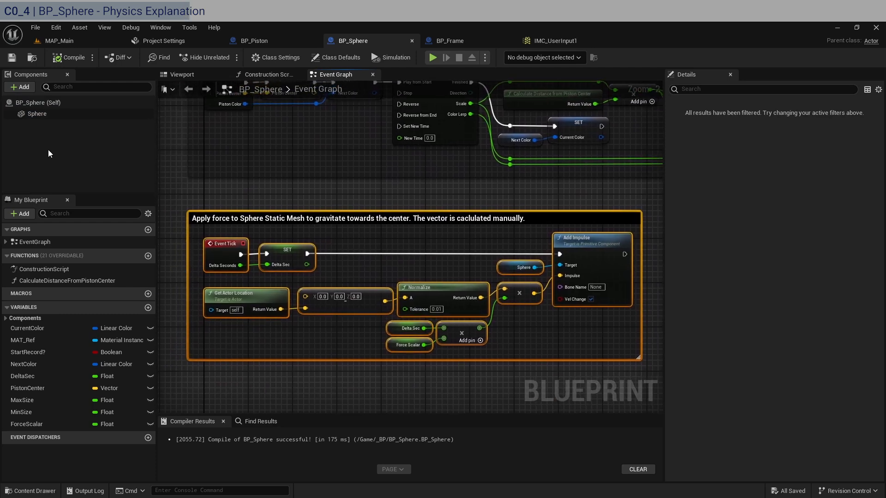
pyautogui.click(37, 113)
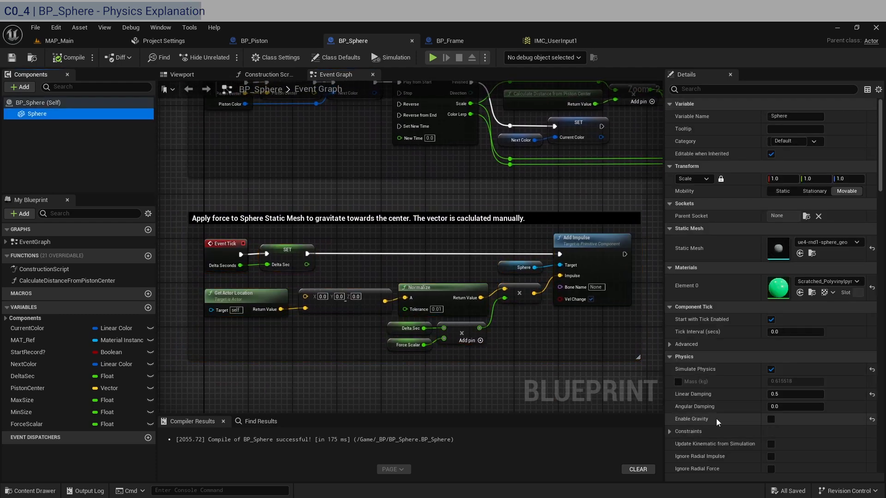
pyautogui.moveTo(771, 419)
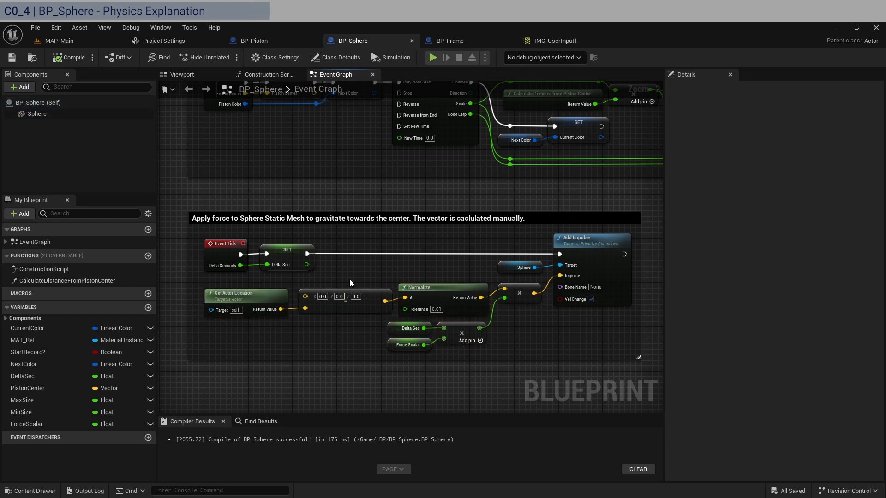
pyautogui.click(344, 297)
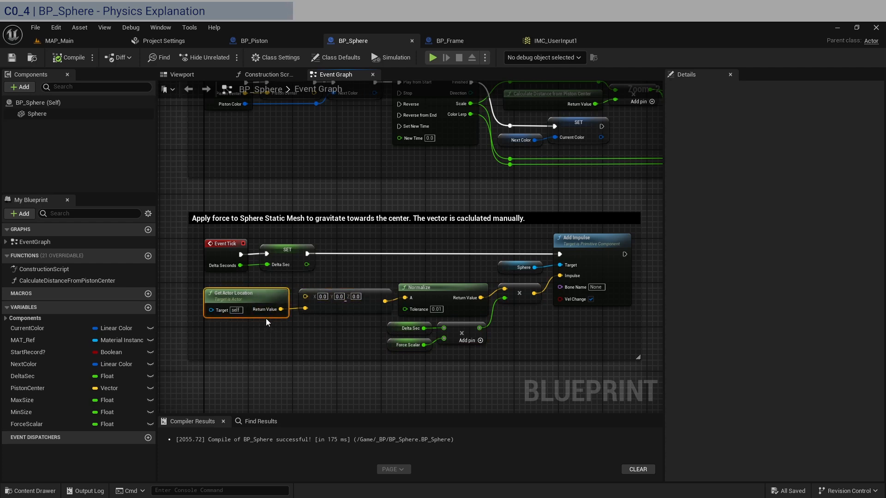
pyautogui.click(433, 287)
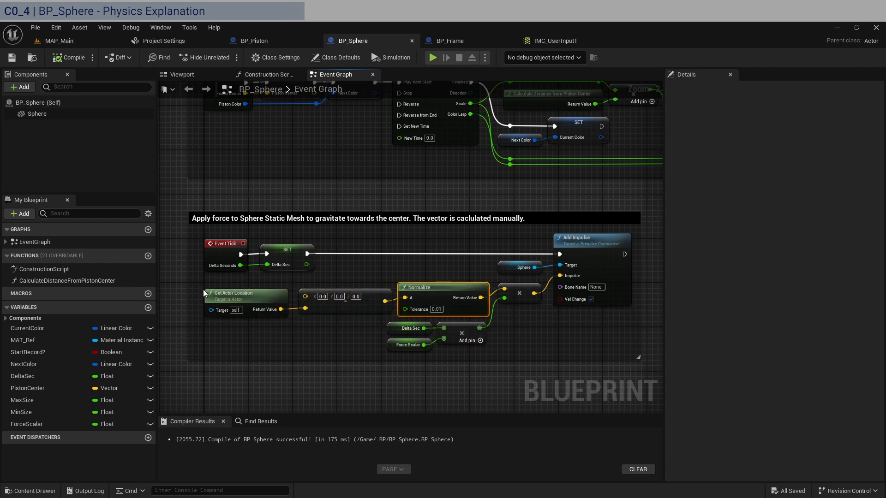
pyautogui.click(519, 293)
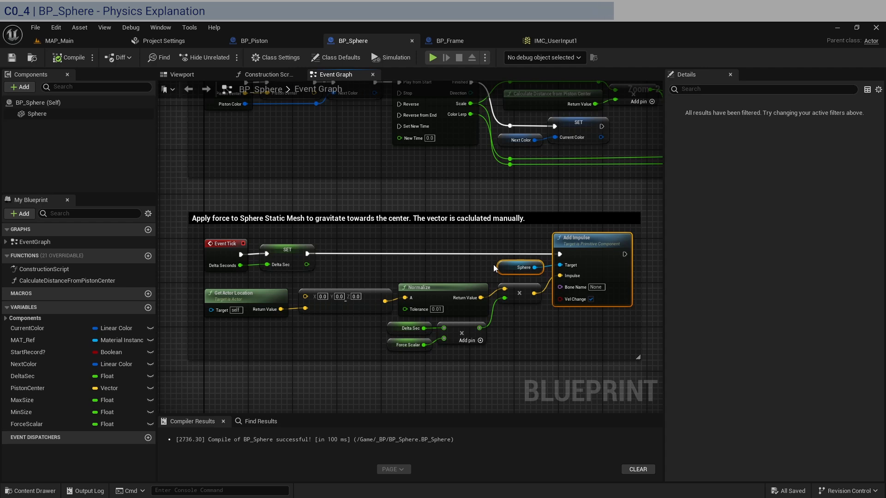
pyautogui.moveTo(605, 279)
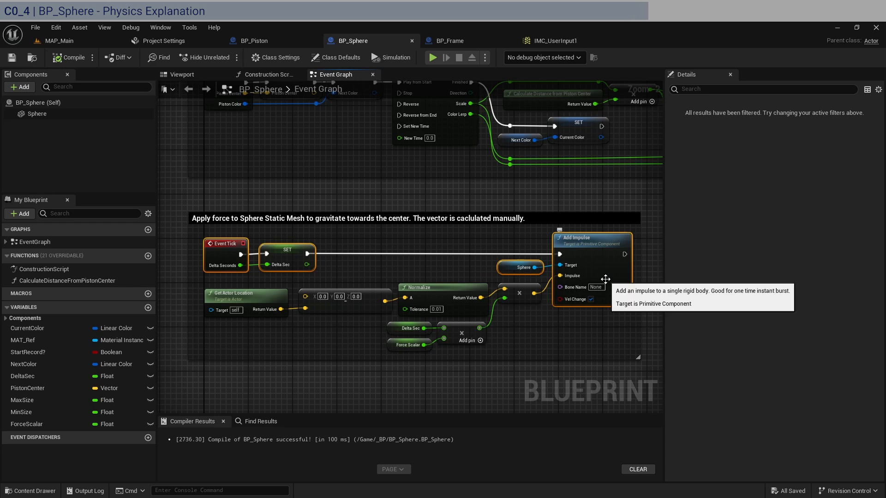
pyautogui.moveTo(520, 352)
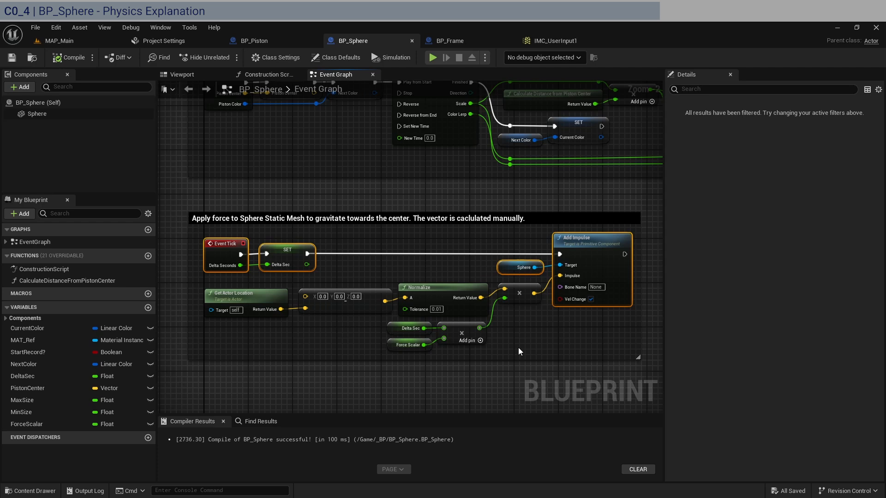
pyautogui.click(408, 328)
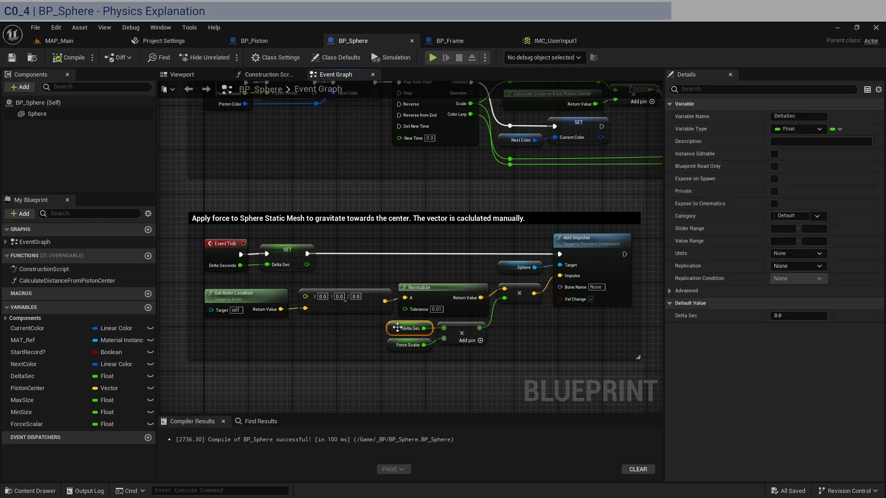
pyautogui.click(382, 333)
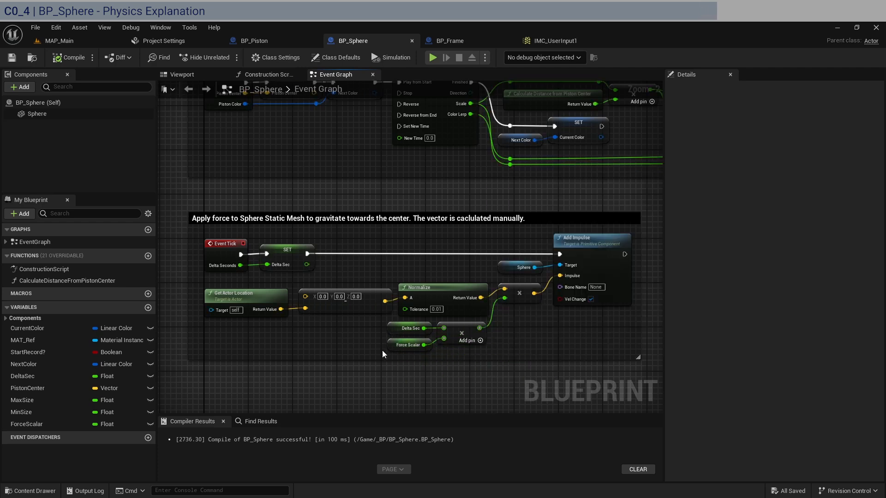
pyautogui.click(409, 329)
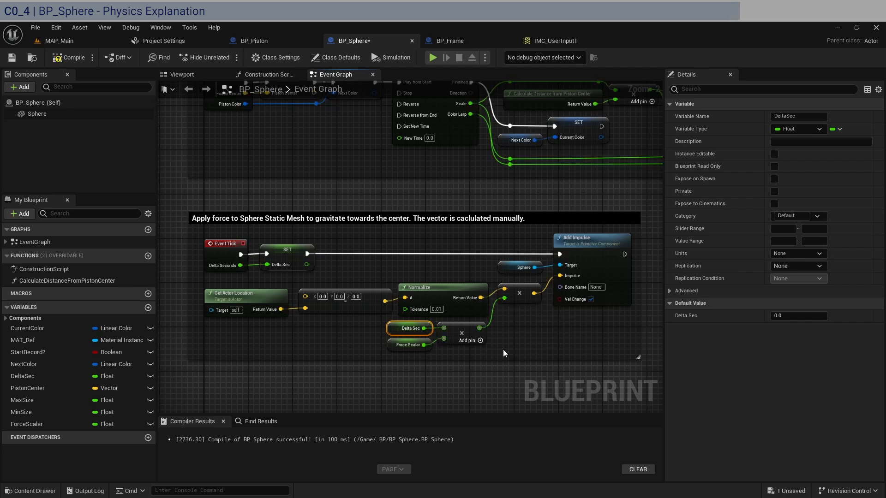
pyautogui.click(409, 345)
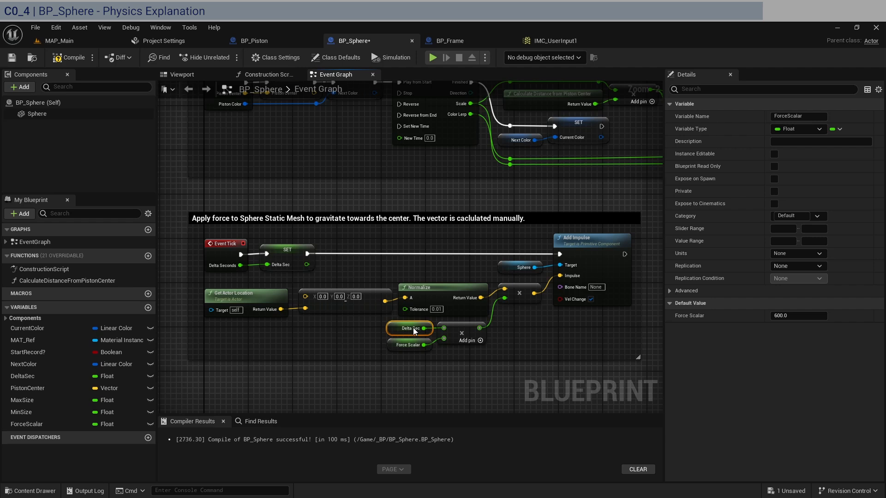
pyautogui.click(465, 385)
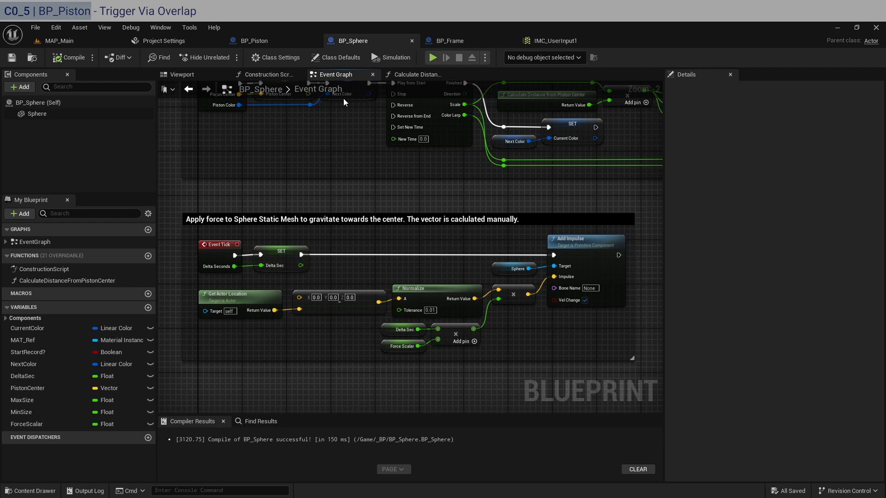
# Step: Review BP_Piston by switching between its 3D viewport and event graph
pyautogui.click(255, 40)
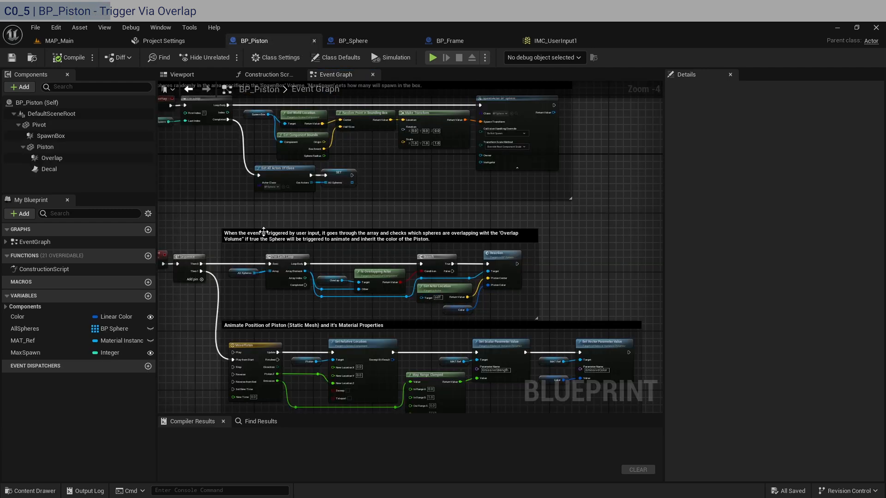
pyautogui.click(182, 75)
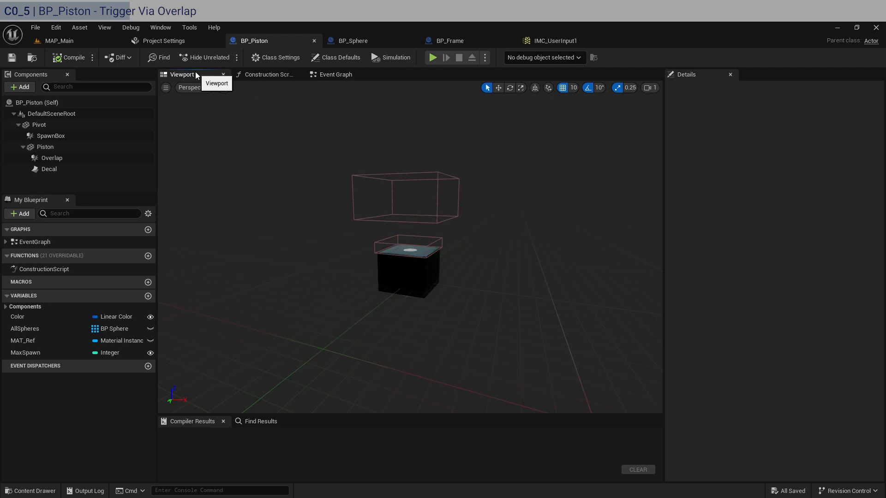
pyautogui.moveTo(447, 102)
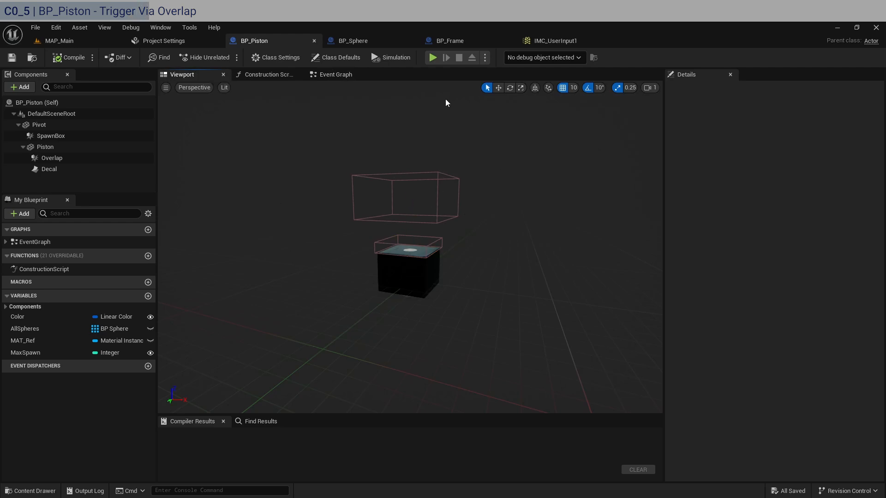
pyautogui.click(335, 75)
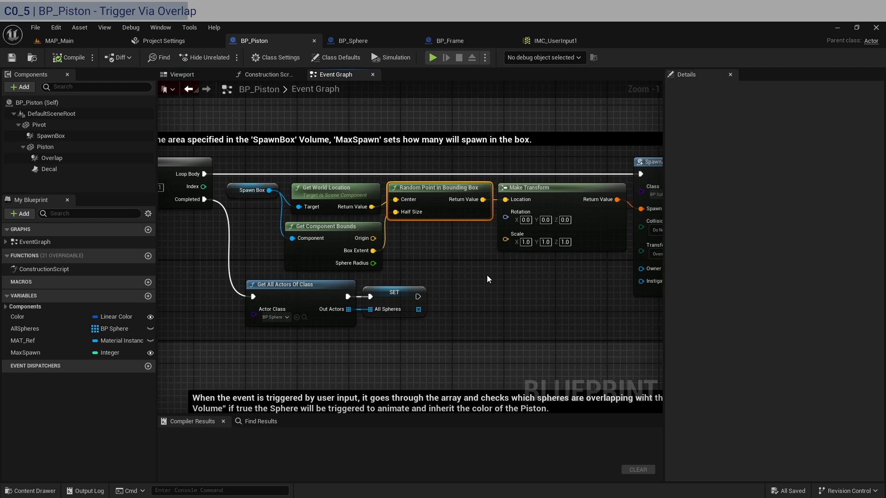
pyautogui.scroll(-3)
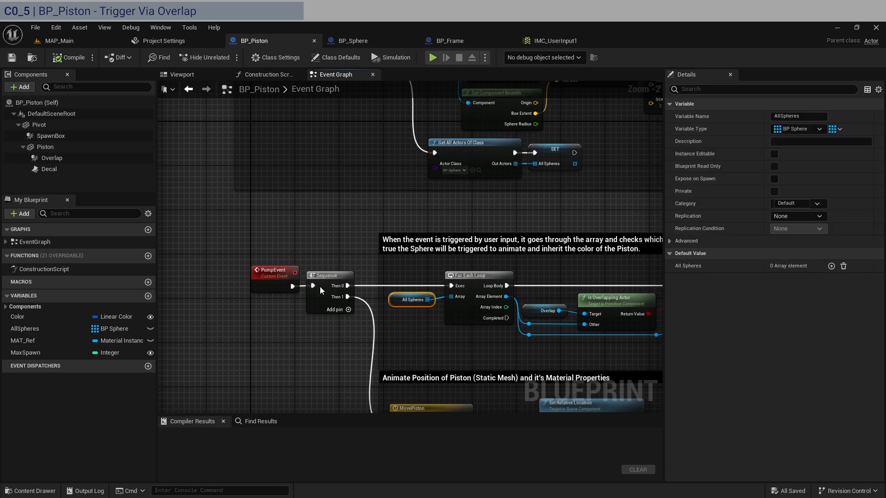
pyautogui.click(182, 75)
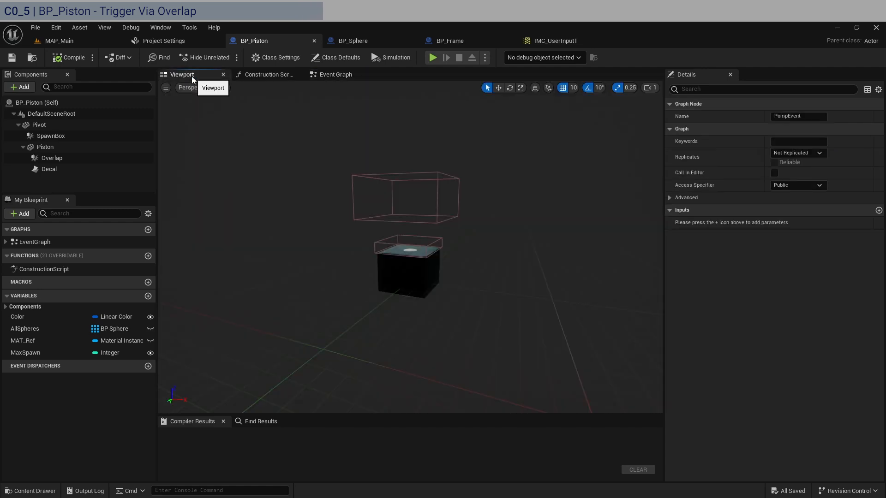
pyautogui.moveTo(403, 262)
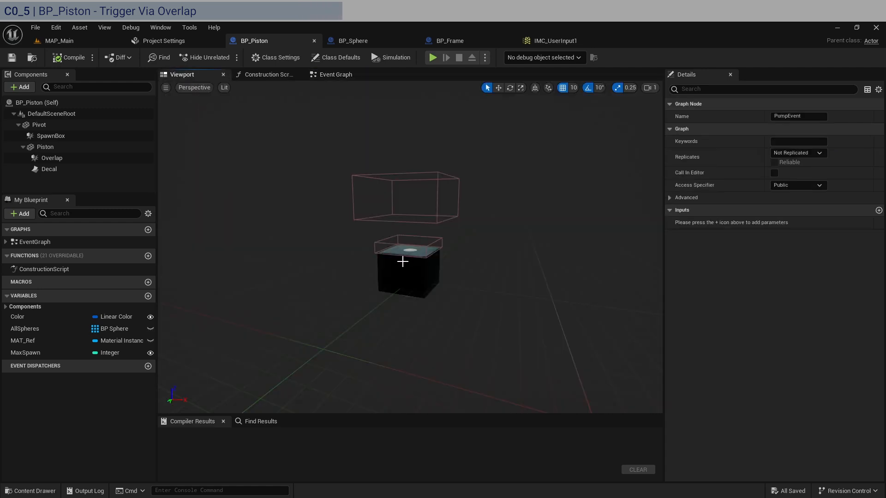
pyautogui.moveTo(400, 34)
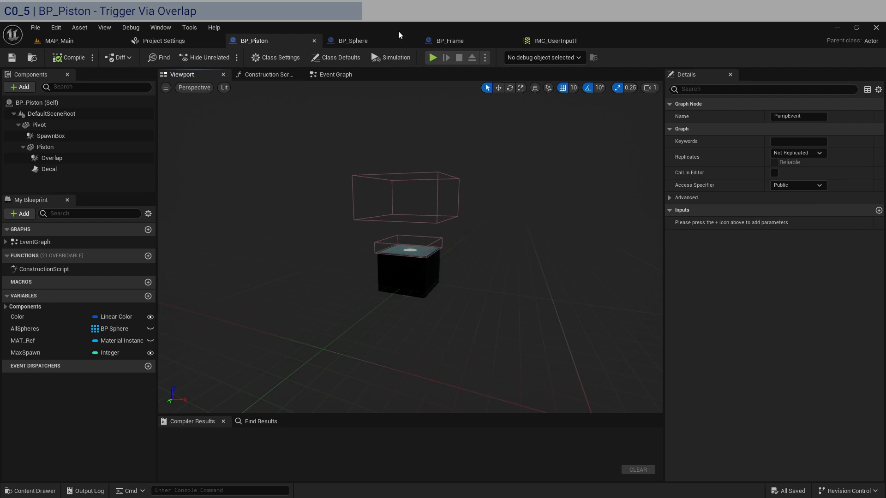
pyautogui.click(335, 74)
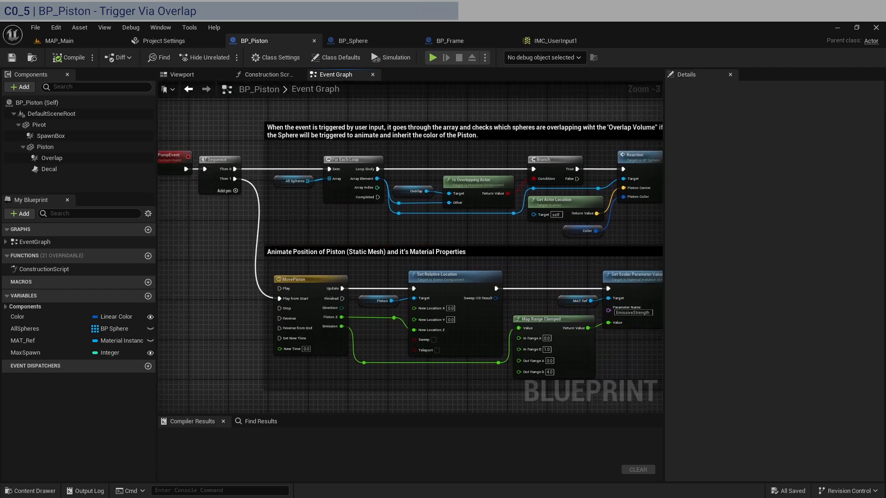
pyautogui.click(181, 74)
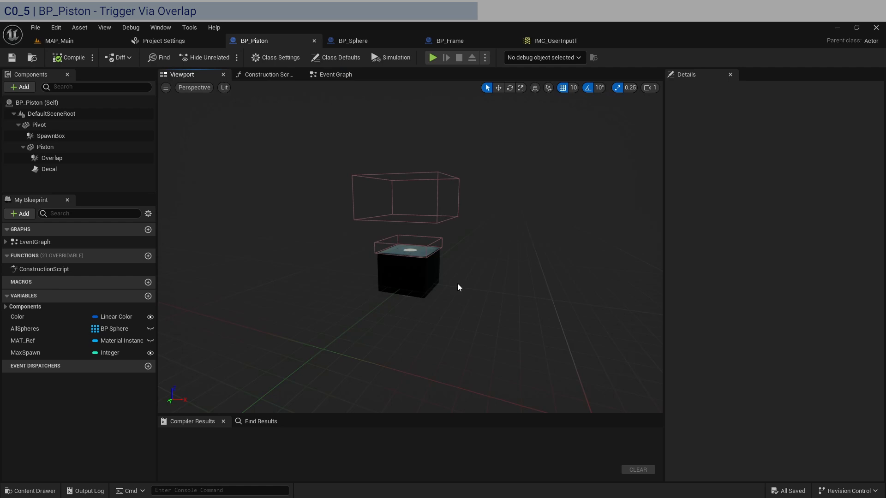
pyautogui.moveTo(419, 244)
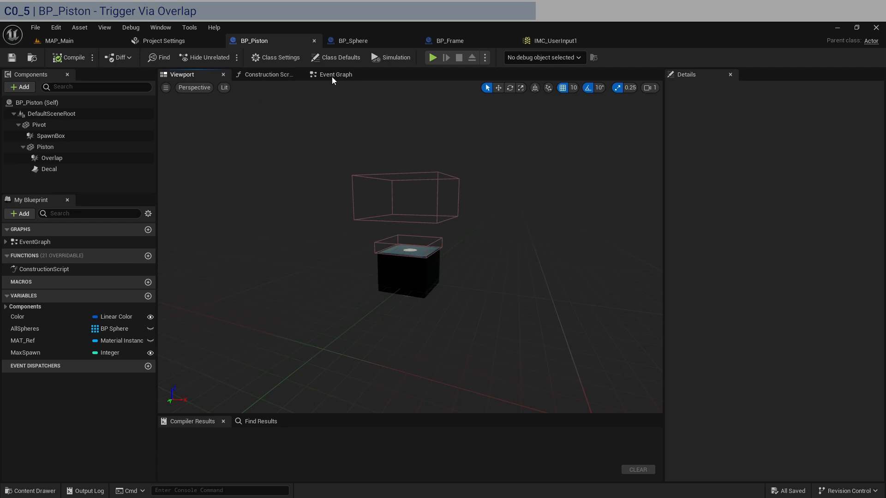
pyautogui.click(335, 74)
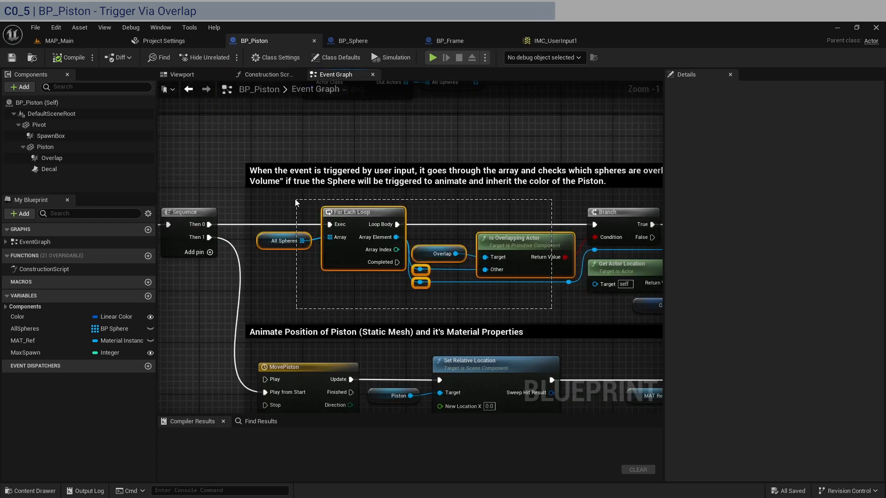
# Step: Inspect the piston's Reaction call and Color node, then bring up BP_Sphere's Reaction event
pyautogui.click(284, 241)
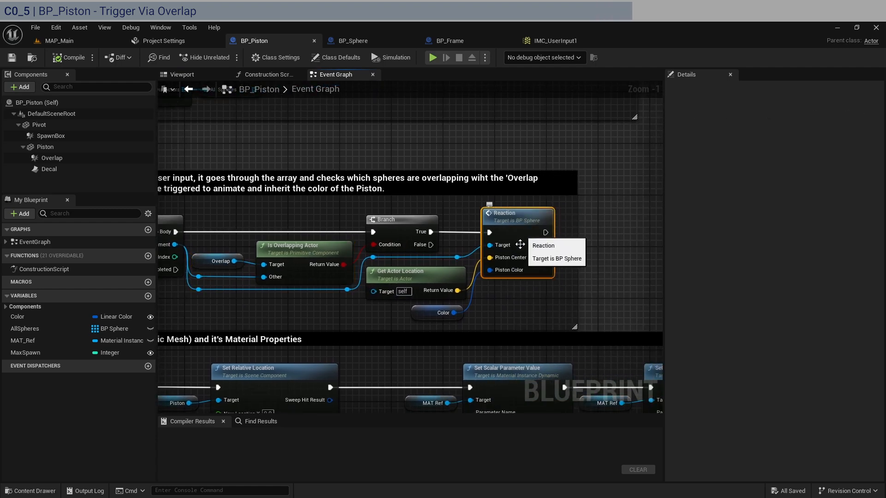
pyautogui.moveTo(522, 263)
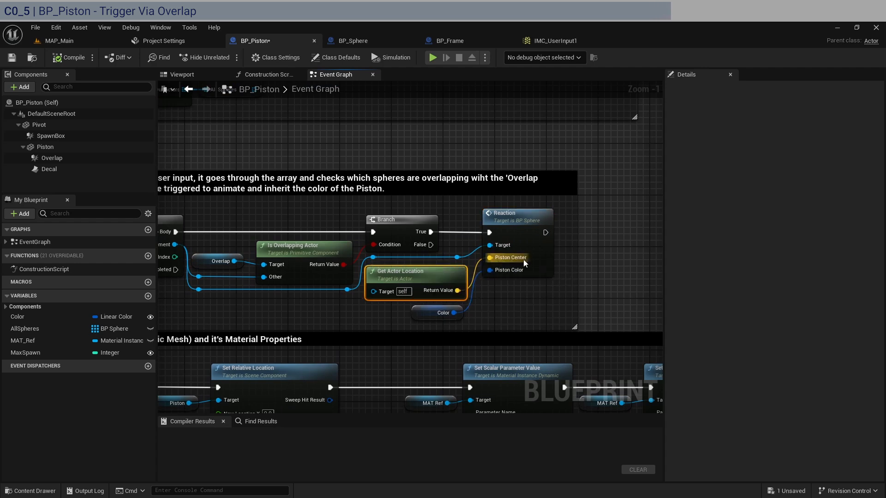
pyautogui.click(443, 313)
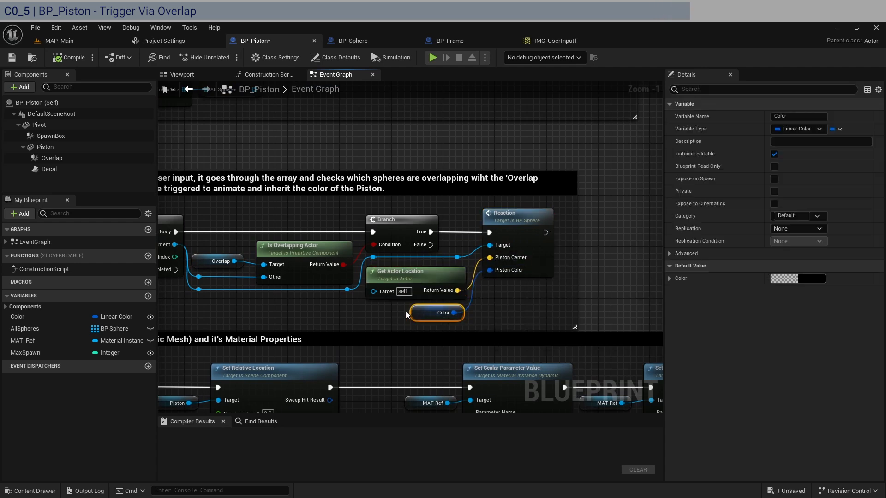
pyautogui.click(59, 41)
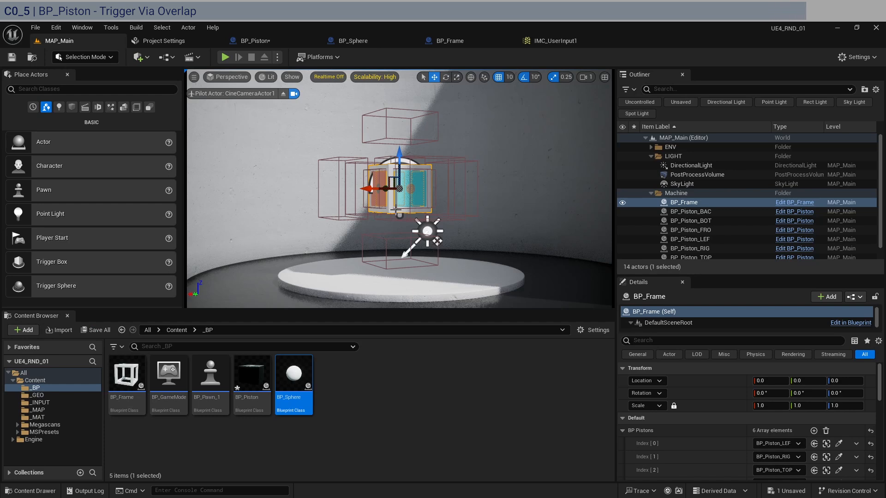
pyautogui.click(251, 41)
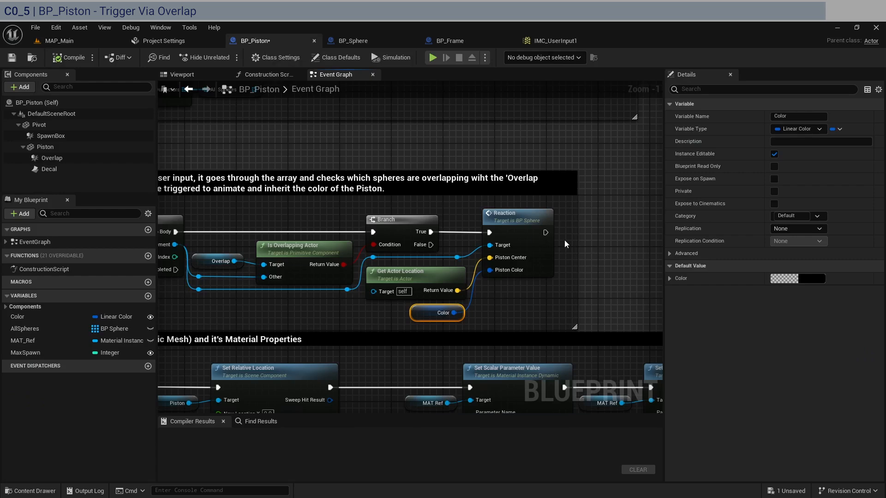
pyautogui.click(353, 41)
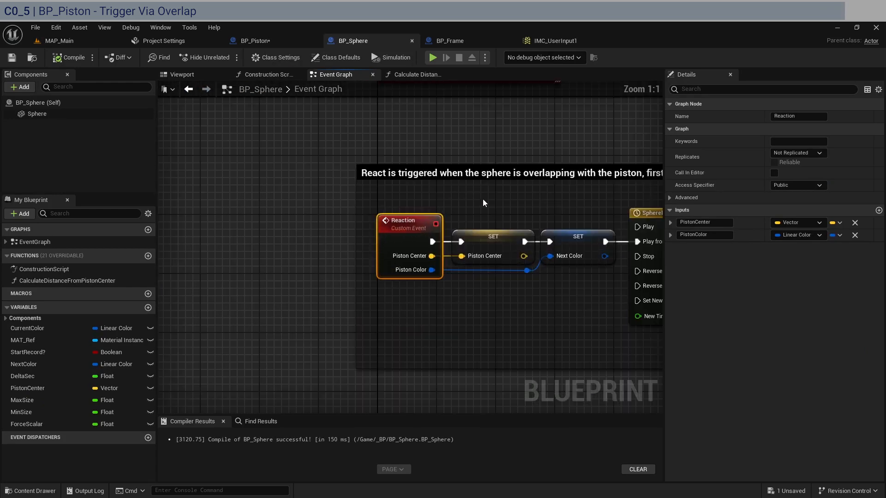
pyautogui.moveTo(483, 291)
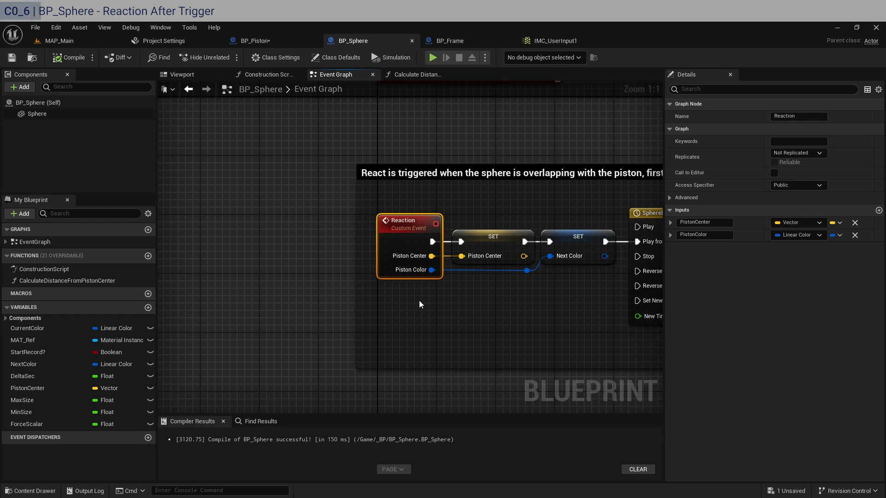
pyautogui.moveTo(496, 242)
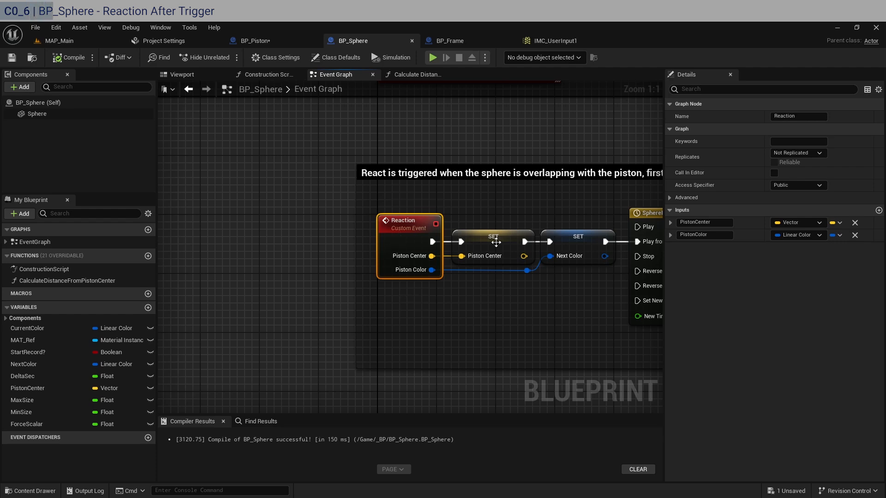
pyautogui.click(493, 236)
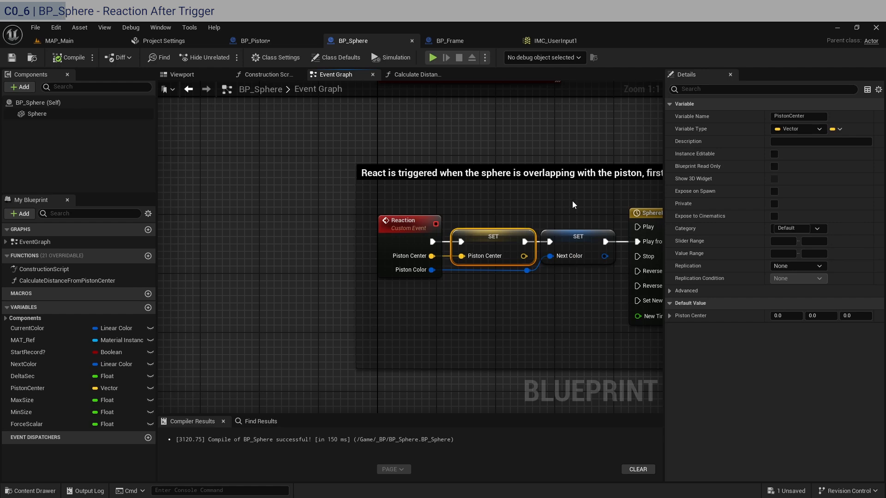
pyautogui.click(578, 237)
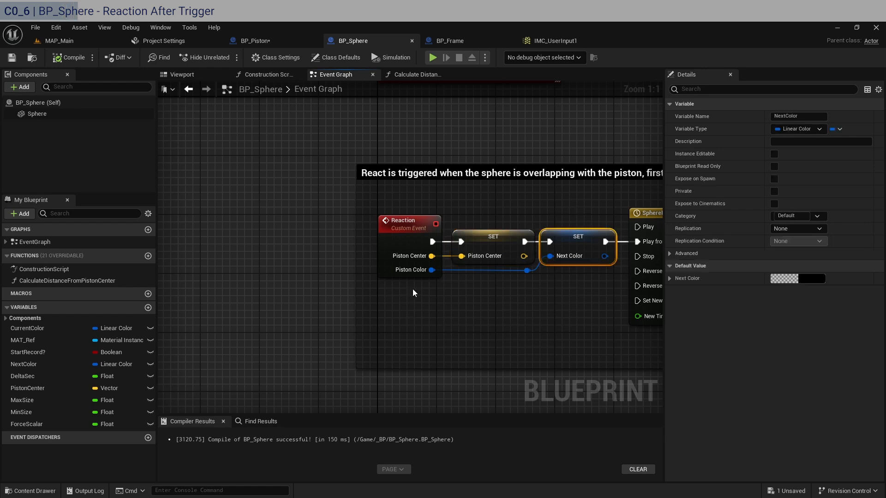
pyautogui.click(409, 221)
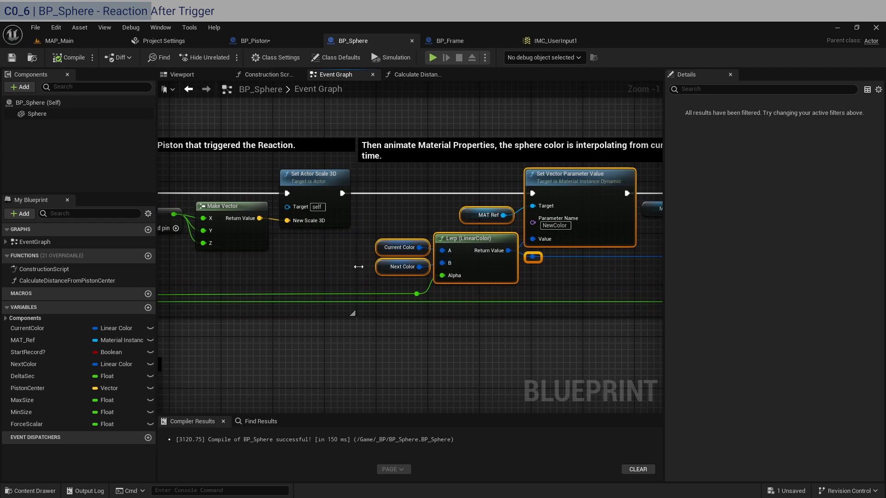
pyautogui.click(402, 266)
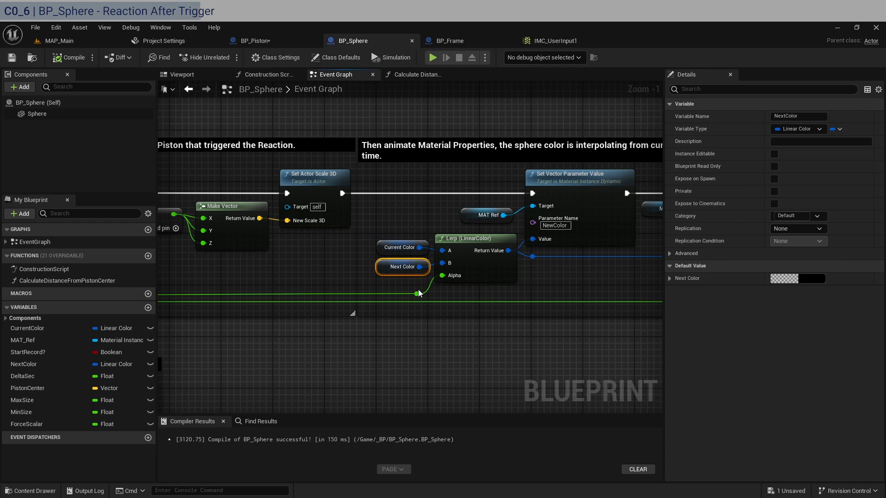
pyautogui.click(399, 246)
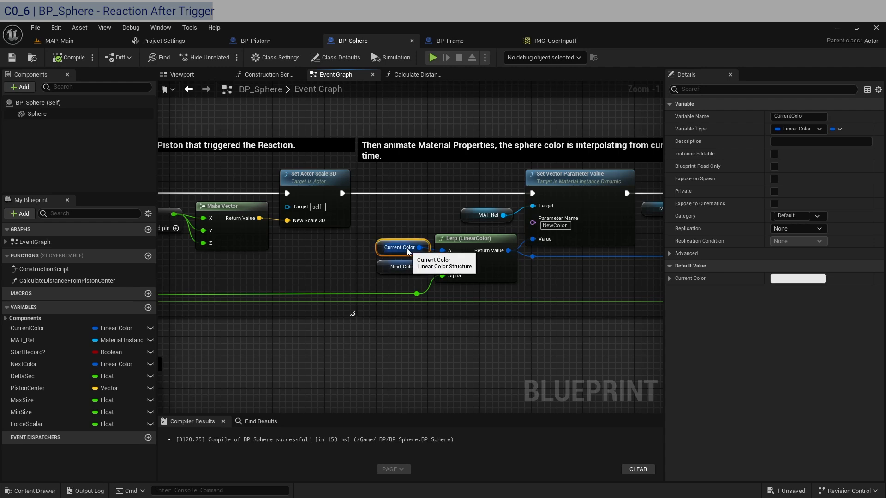
pyautogui.click(403, 267)
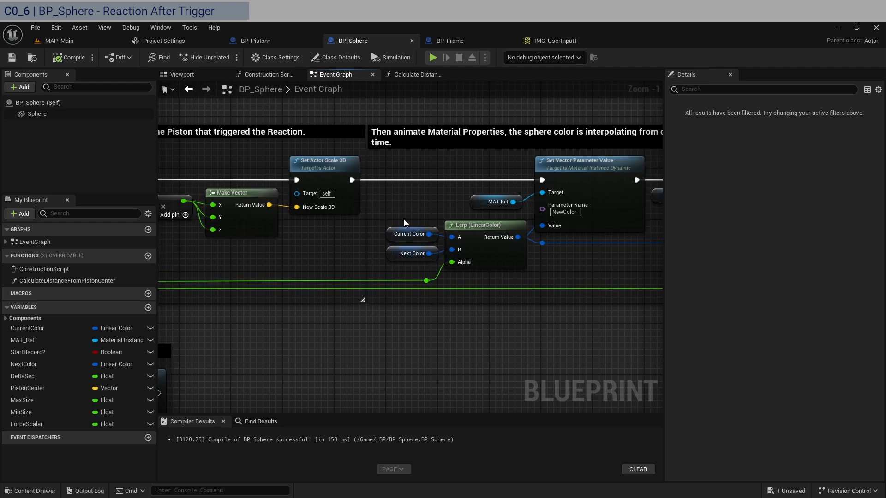
pyautogui.click(410, 234)
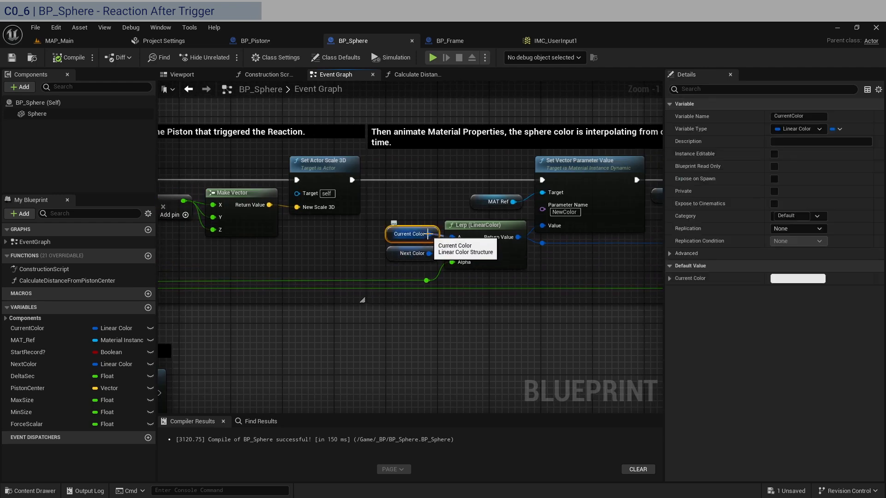
pyautogui.click(412, 253)
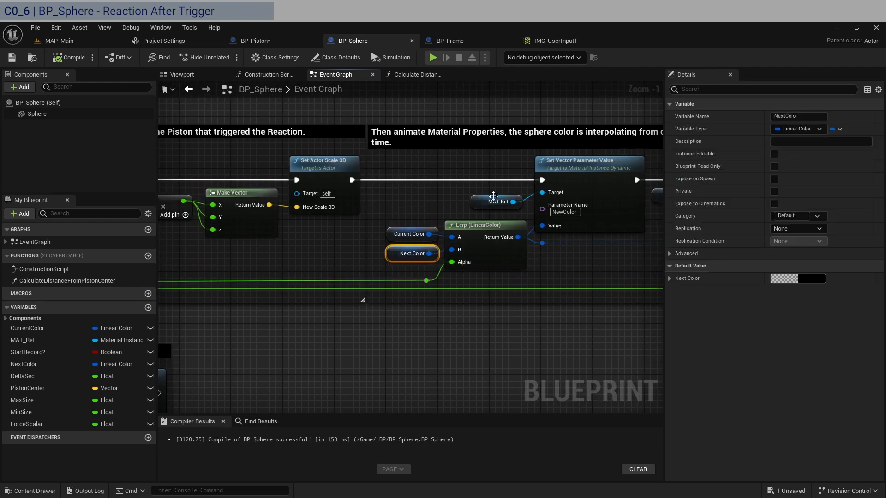
pyautogui.scroll(-3)
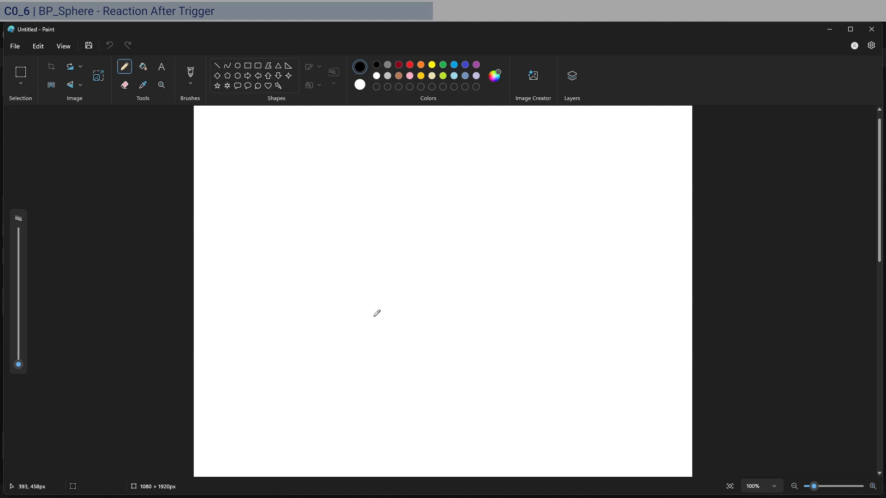
# Step: Sketch a box with three ovals on top and diagonal lines meeting in its middle
pyautogui.moveTo(368, 243); pyautogui.dragTo(472, 314)
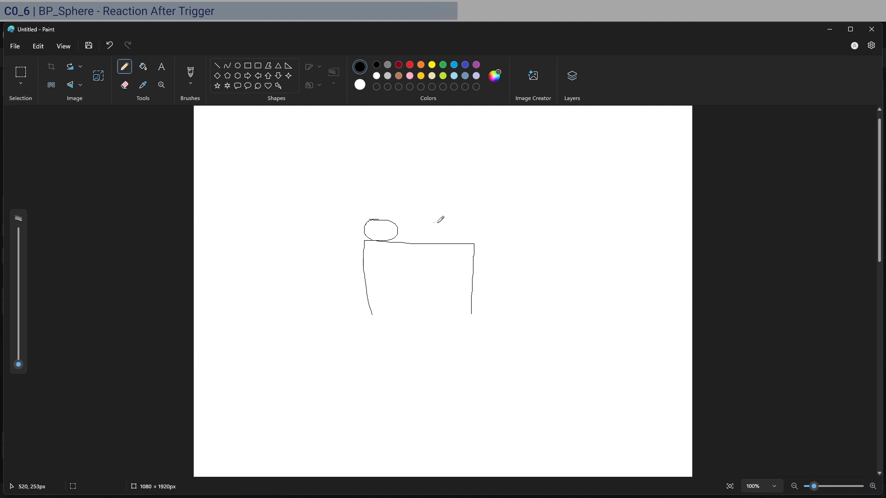
pyautogui.moveTo(401, 220); pyautogui.dragTo(453, 240)
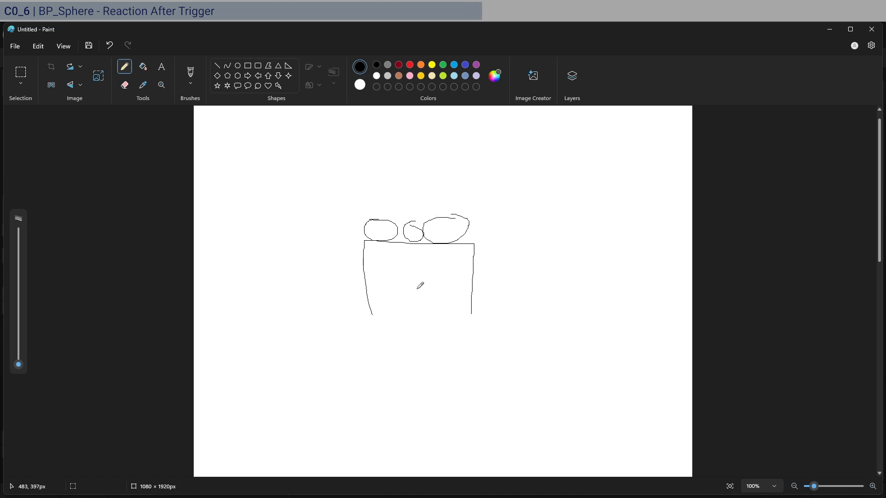
pyautogui.moveTo(388, 242); pyautogui.dragTo(417, 292)
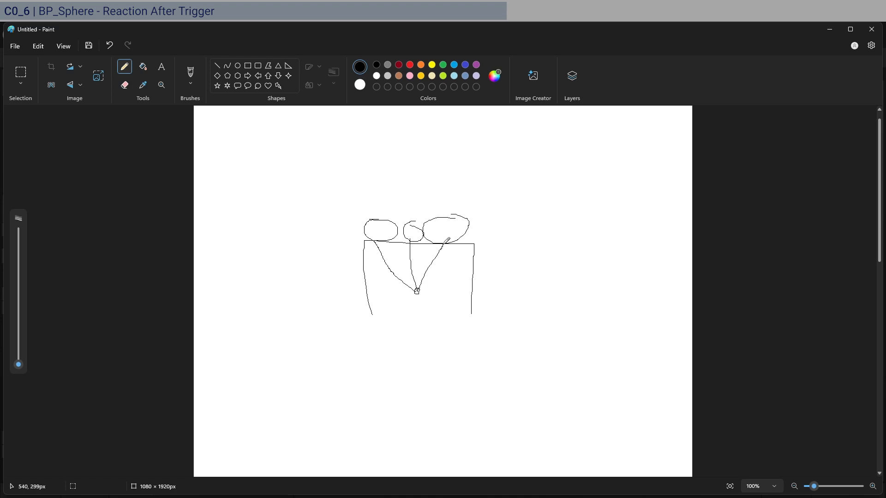
pyautogui.moveTo(444, 243); pyautogui.dragTo(432, 285)
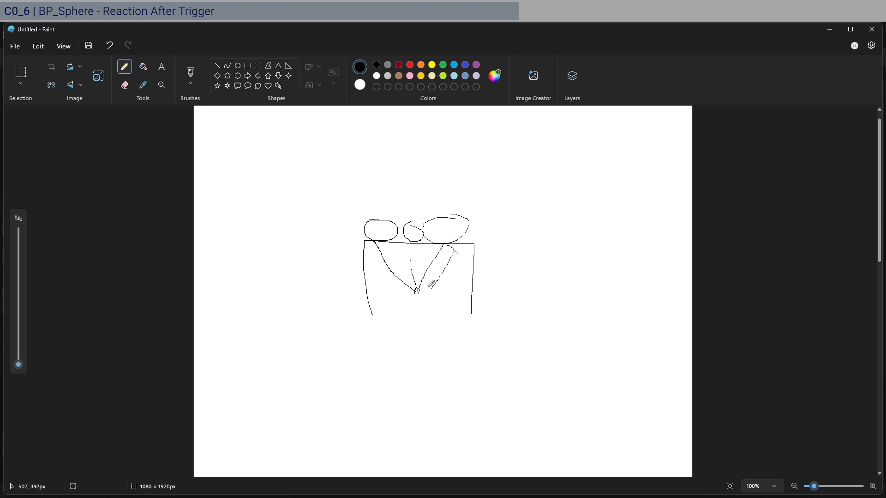
pyautogui.moveTo(366, 245); pyautogui.dragTo(400, 276)
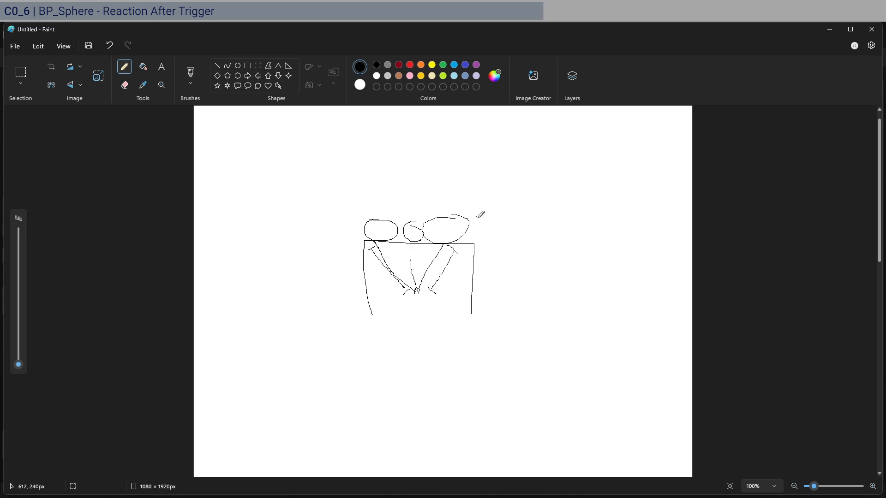
pyautogui.moveTo(446, 237); pyautogui.dragTo(455, 142)
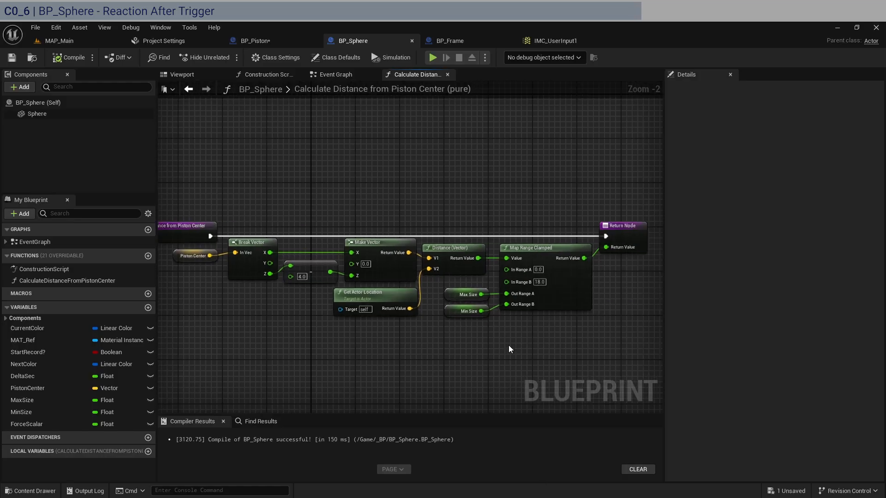
pyautogui.moveTo(576, 352)
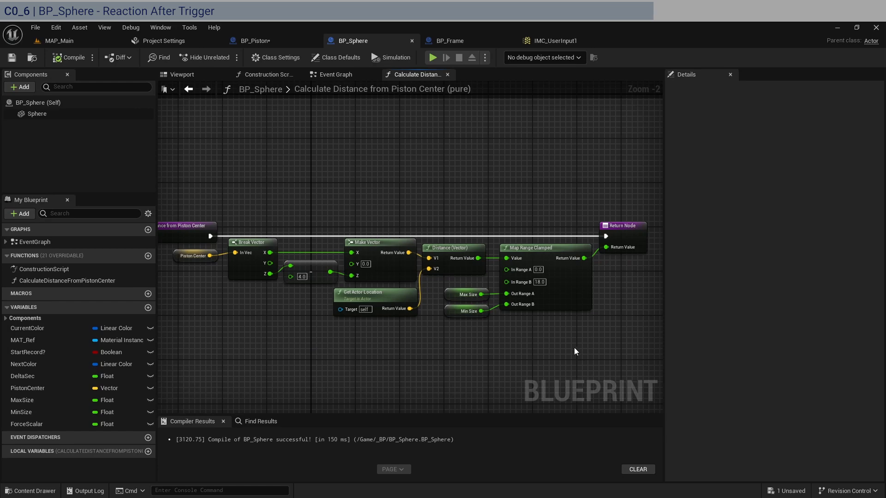
# Step: Inspect the Max Size node in Calculate Distance from Piston Center, then return to the sphere's Event Graph
pyautogui.moveTo(220, 234); pyautogui.dragTo(385, 328)
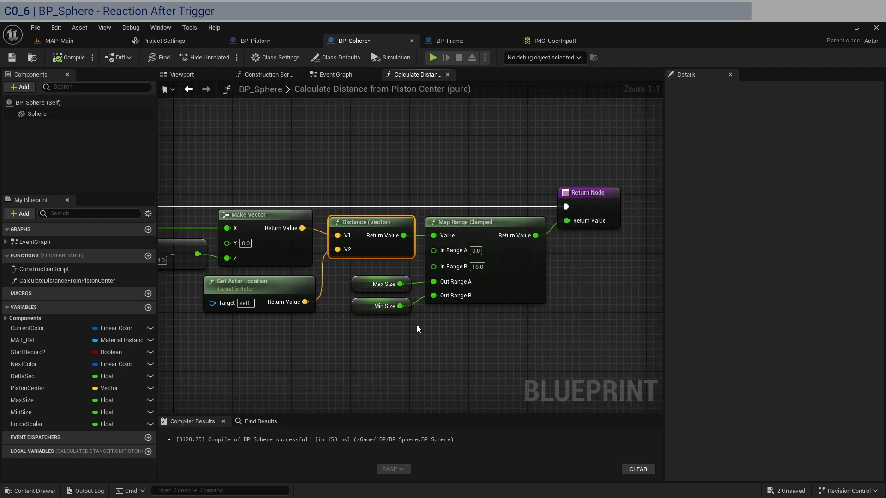
pyautogui.click(384, 283)
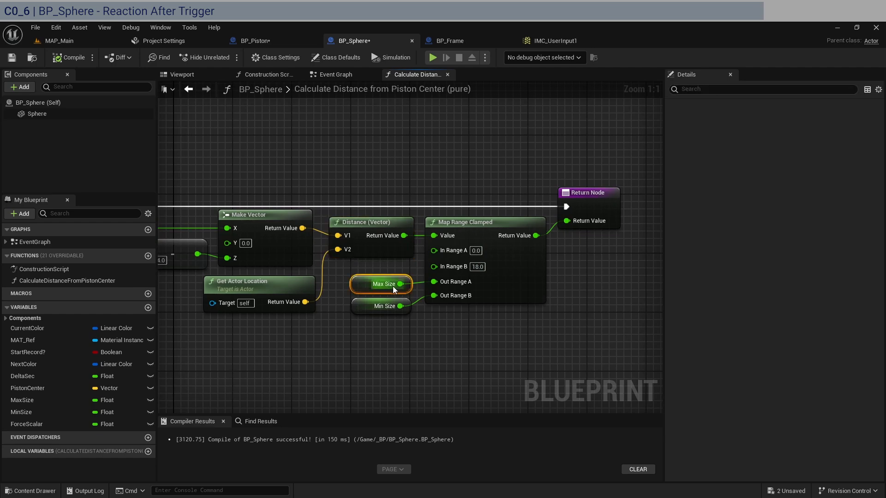
pyautogui.click(335, 75)
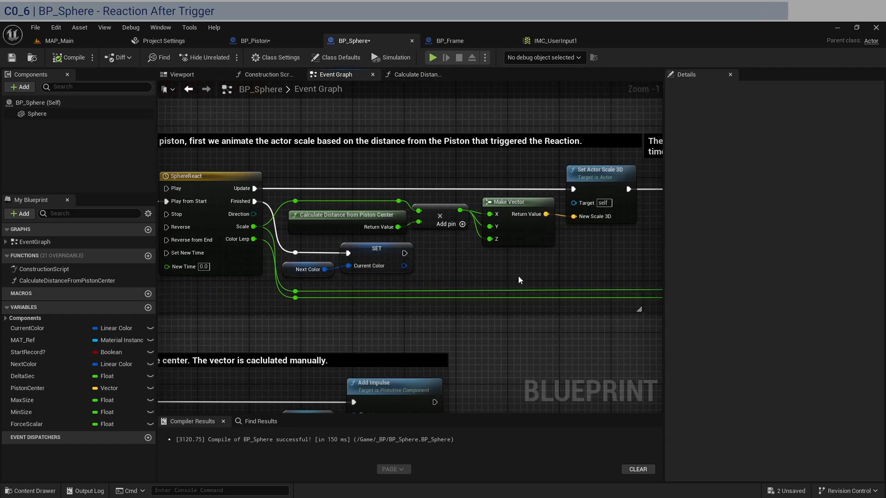
pyautogui.scroll(-3)
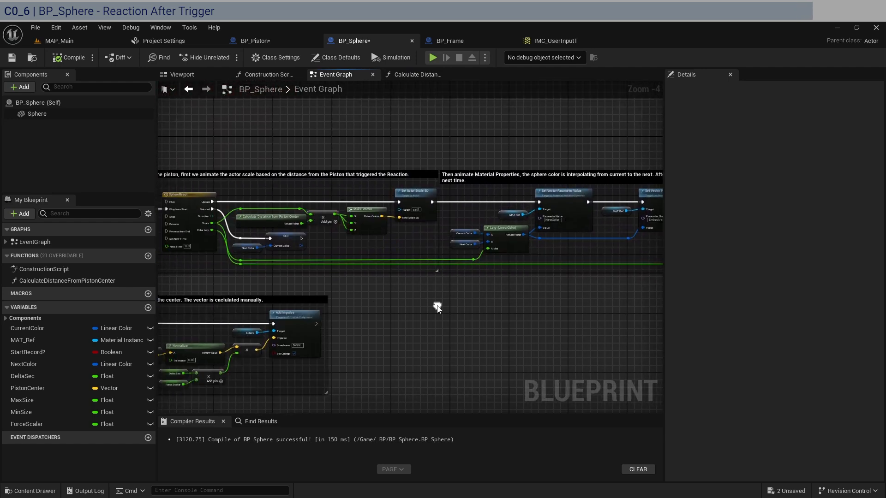
pyautogui.scroll(-3)
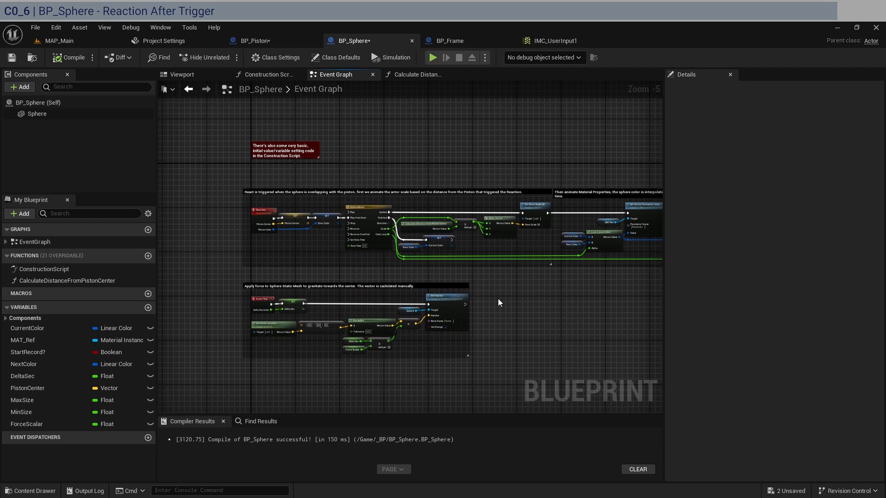
pyautogui.click(282, 150)
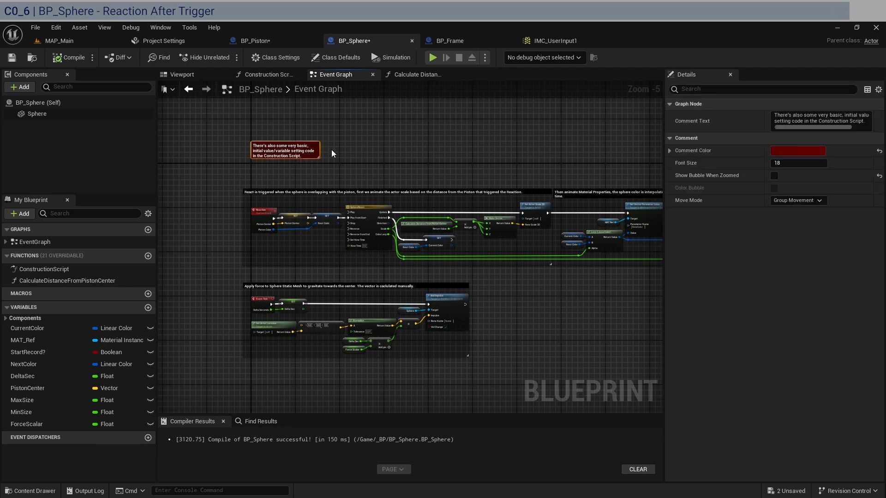
pyautogui.click(265, 75)
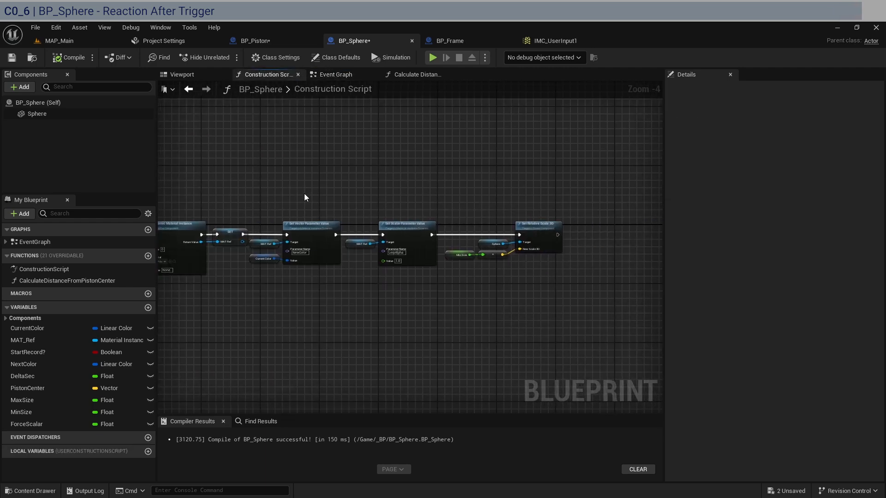
pyautogui.click(336, 74)
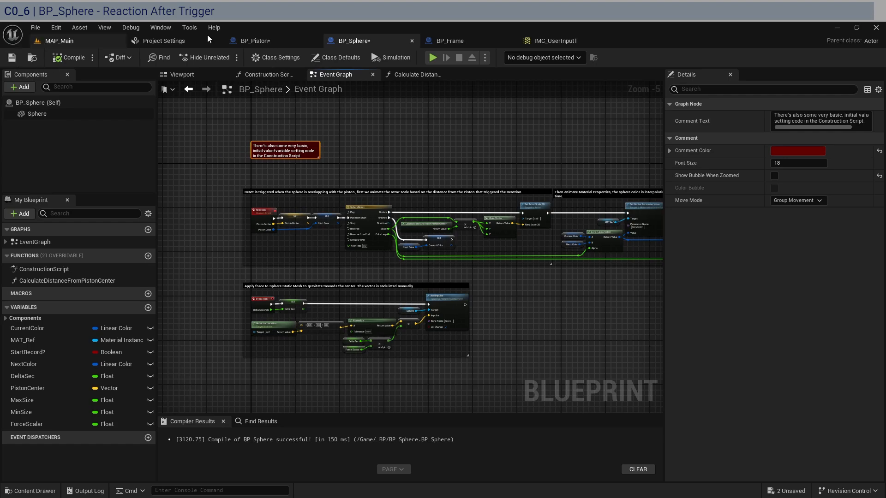
pyautogui.click(254, 41)
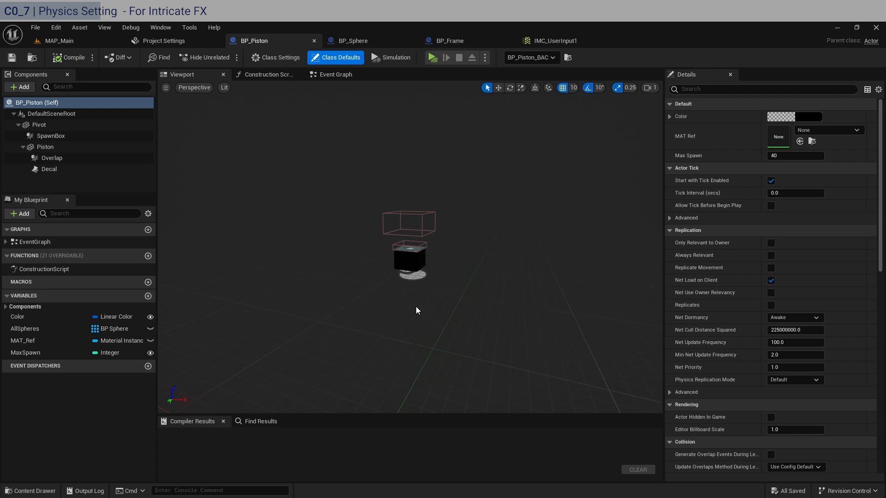
pyautogui.moveTo(372, 273)
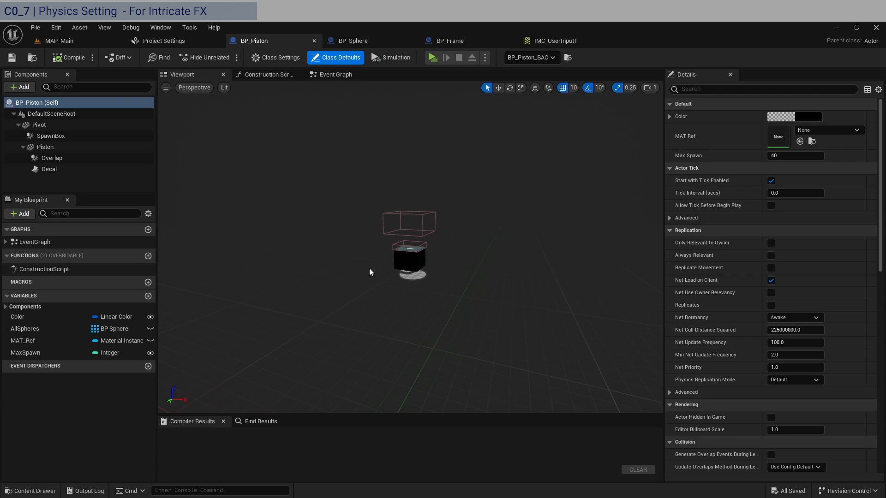
# Step: Bring up Project Settings at the Project Description page
pyautogui.click(164, 40)
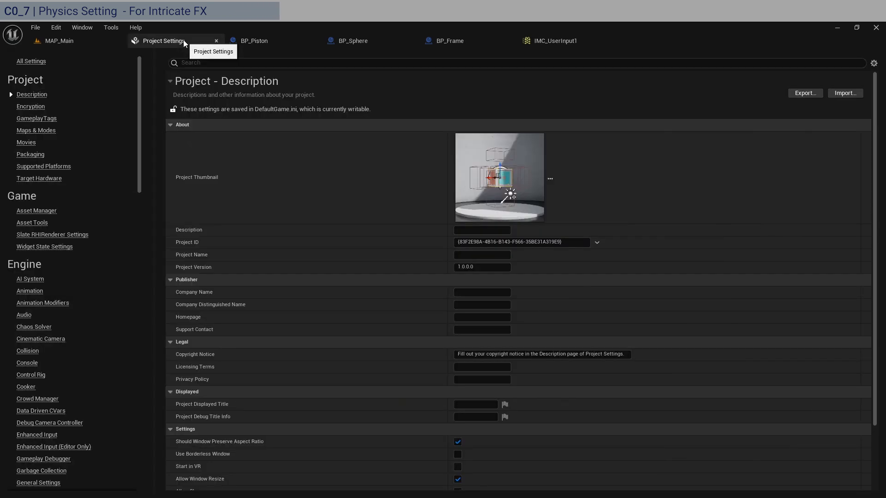
pyautogui.moveTo(226, 127)
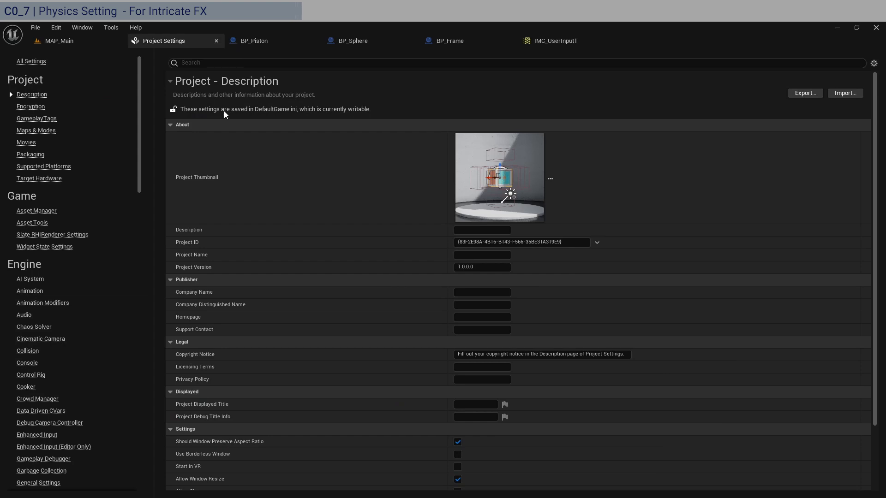
pyautogui.moveTo(97, 236)
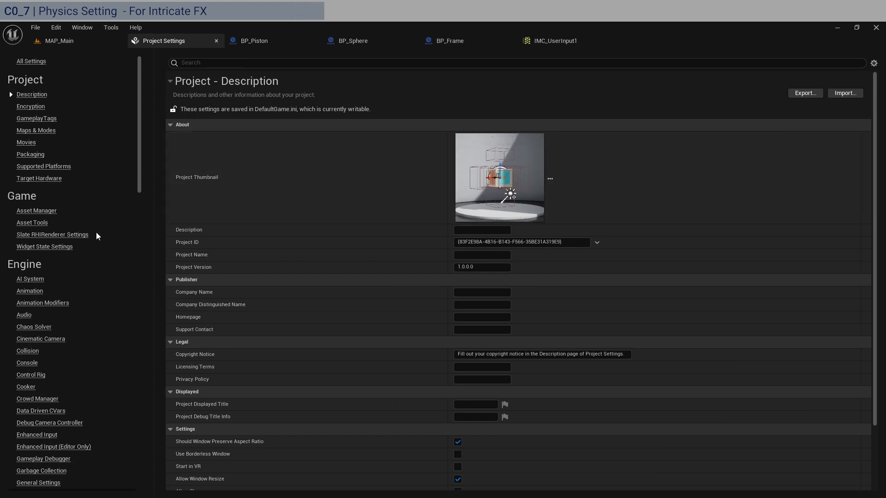
# Step: Show the Engine > Physics settings scrolled to the Framerate options with Substepping enabled
pyautogui.scroll(-3)
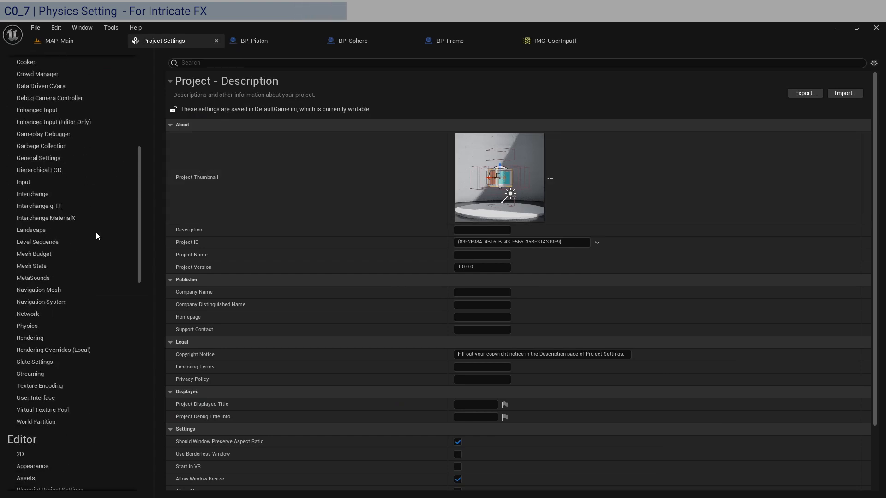
pyautogui.click(27, 325)
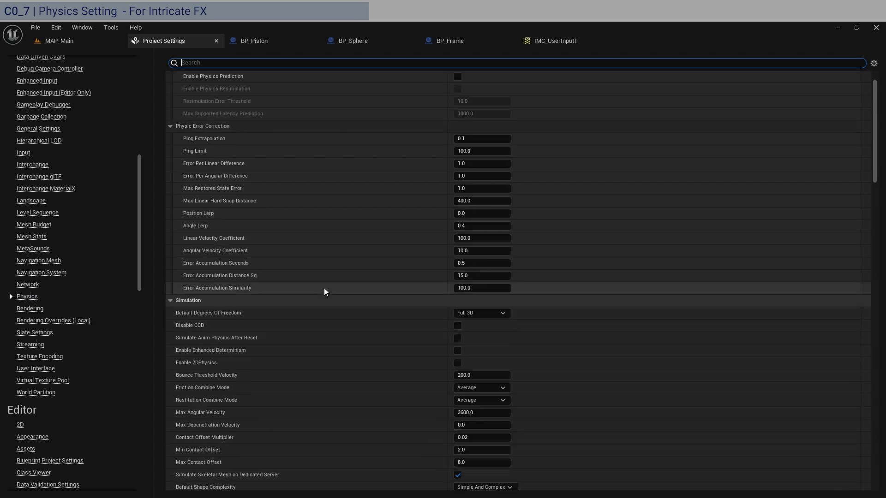
pyautogui.scroll(-3)
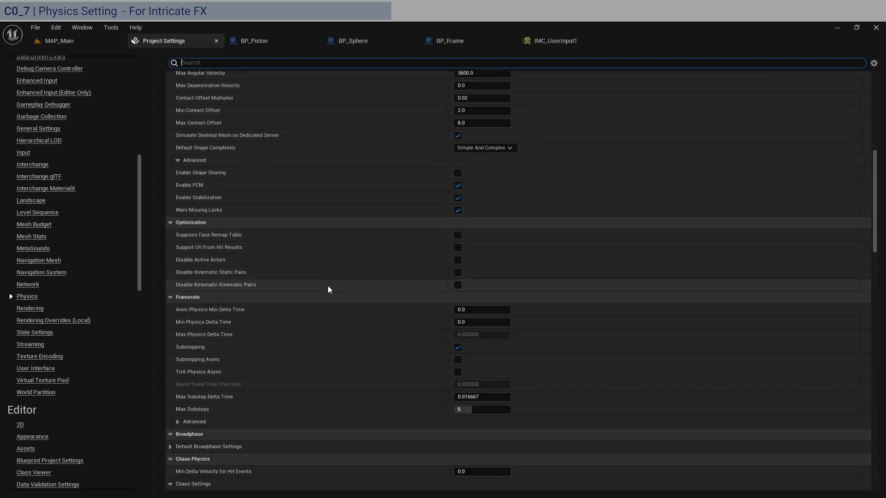
pyautogui.scroll(-3)
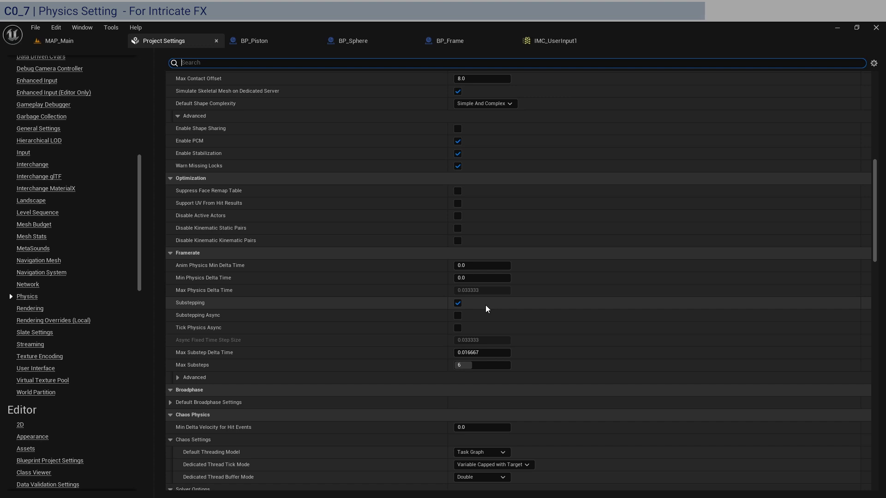
pyautogui.moveTo(385, 306)
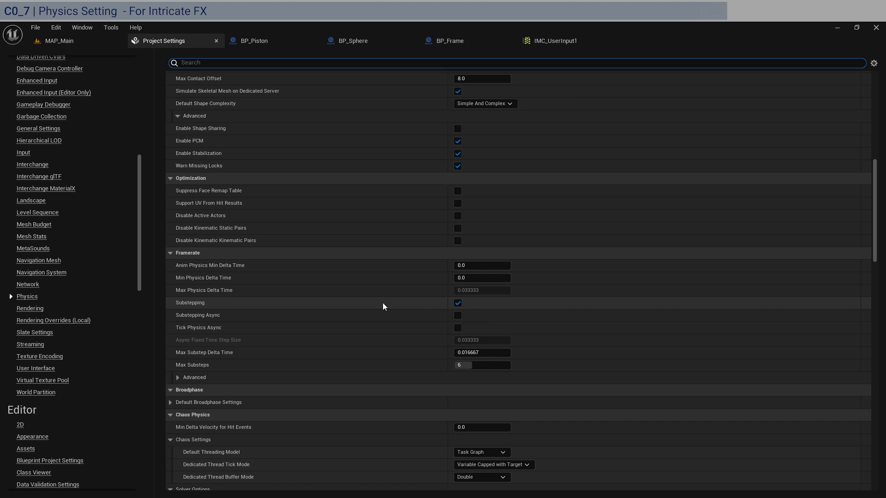